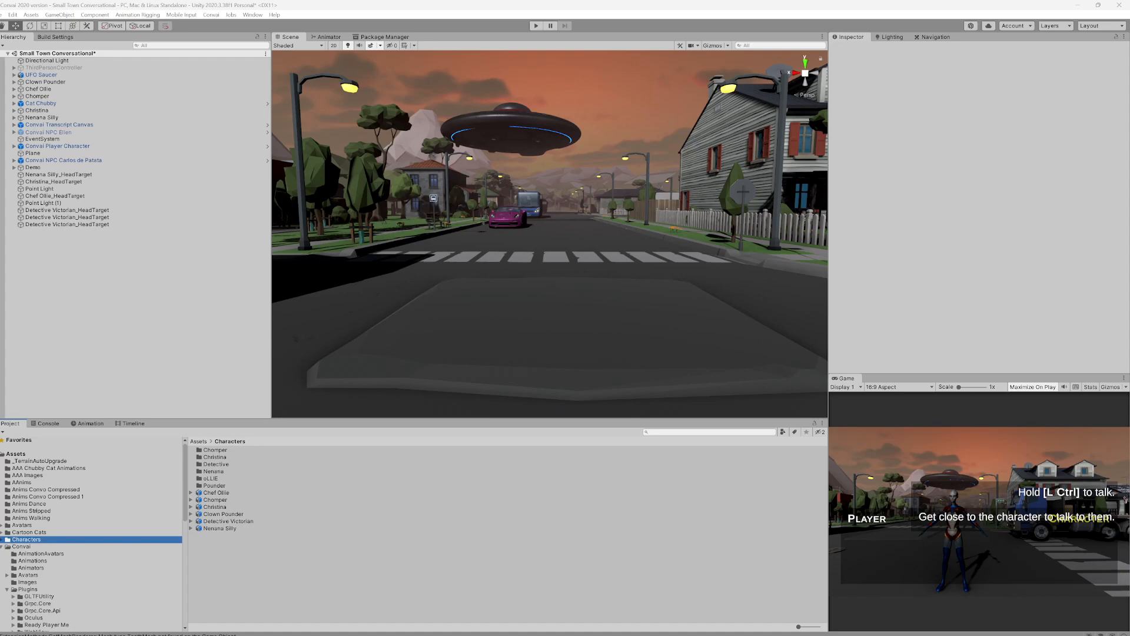
Drag the Detective Victorian model from Assets/Characters onto the town street
click(229, 521)
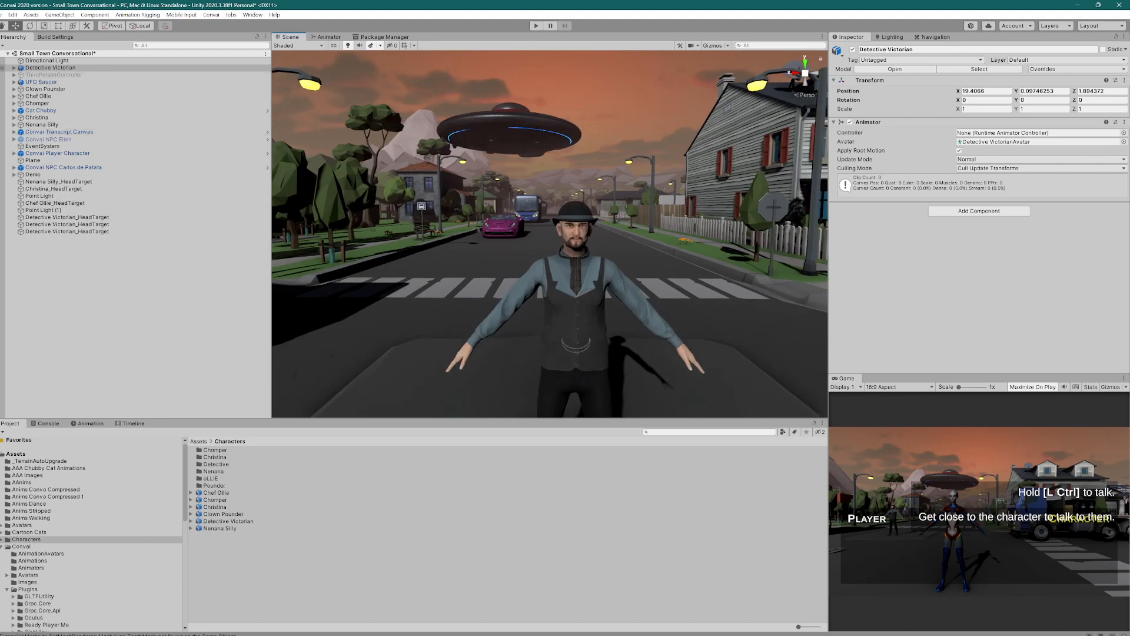
Expand Detective Victorian's Genesis8Male, hip, abdomen, chest and neck bones down to head
right_click(50, 67)
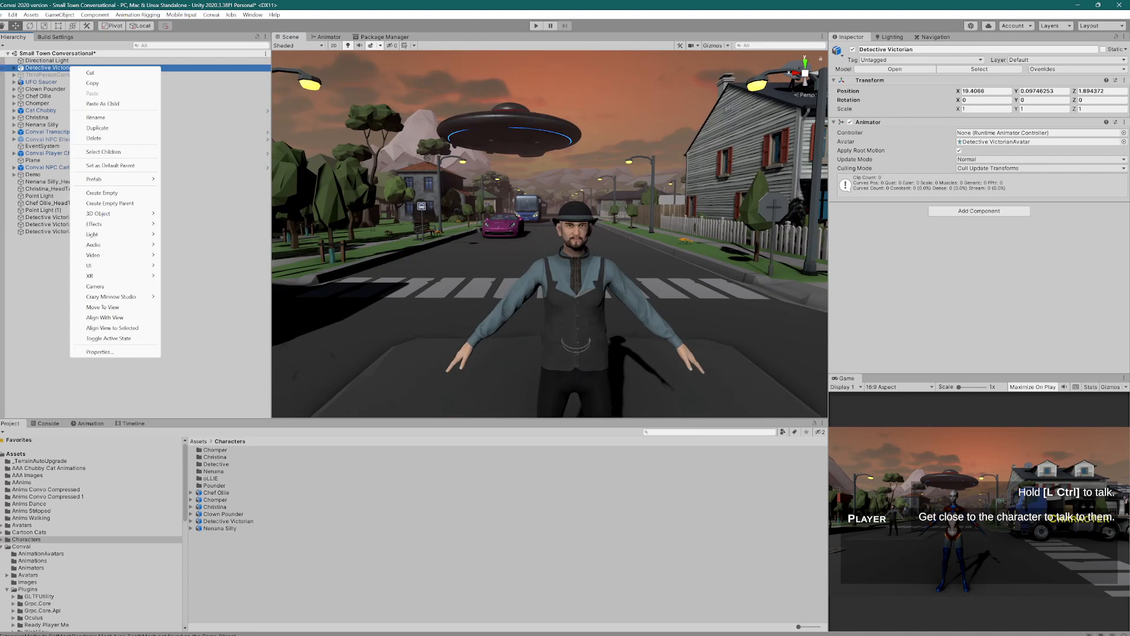
mouse_move(93, 179)
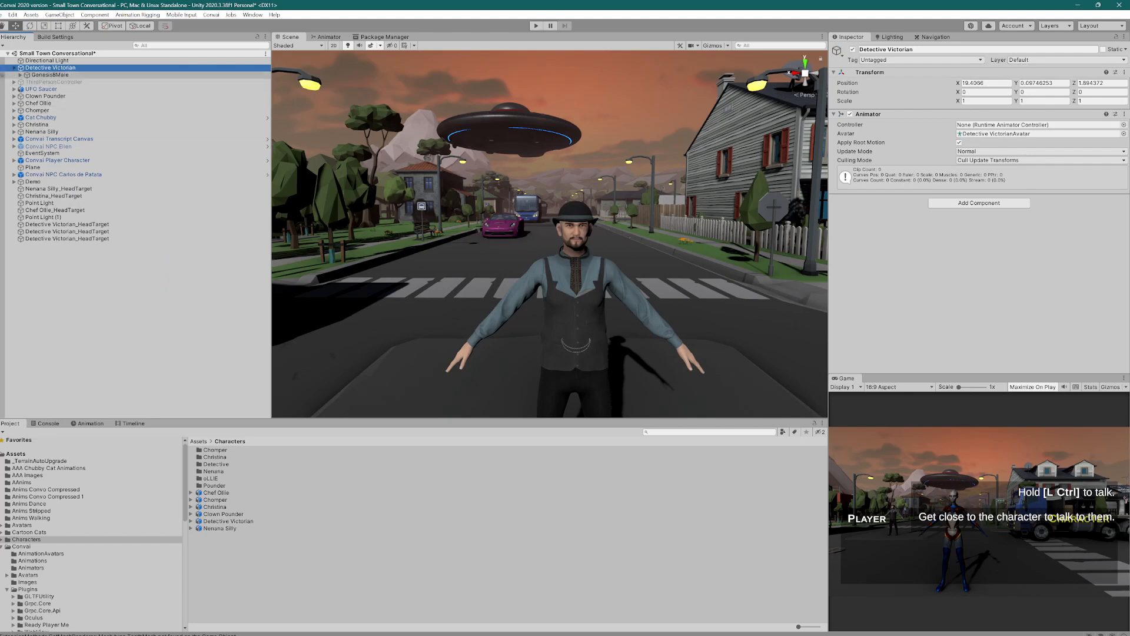
click(18, 75)
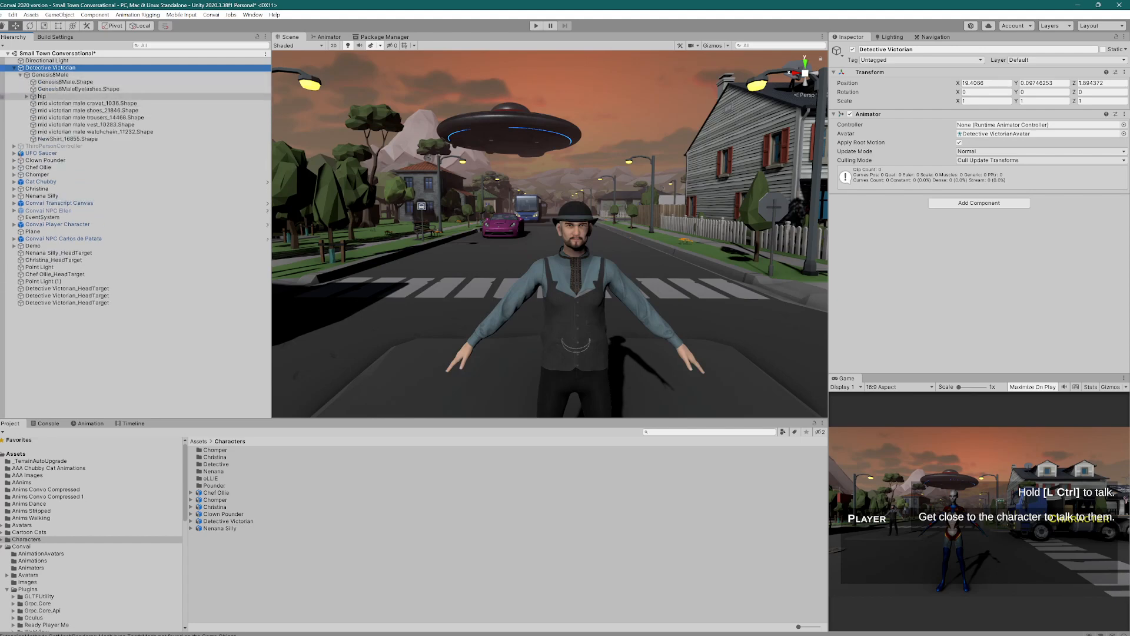
click(28, 96)
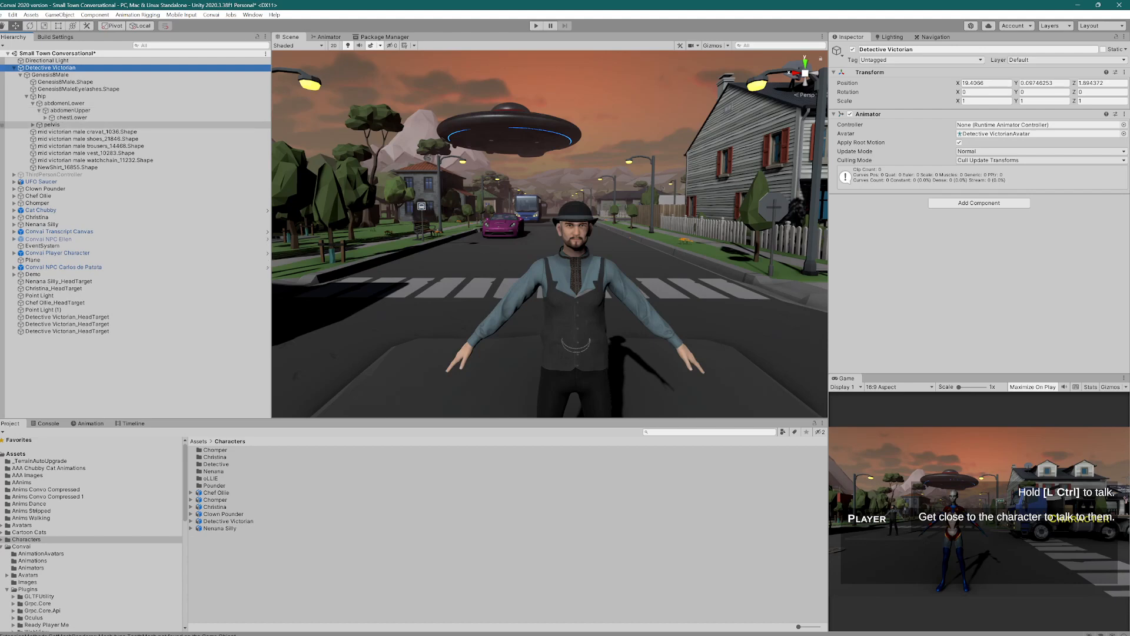
click(57, 117)
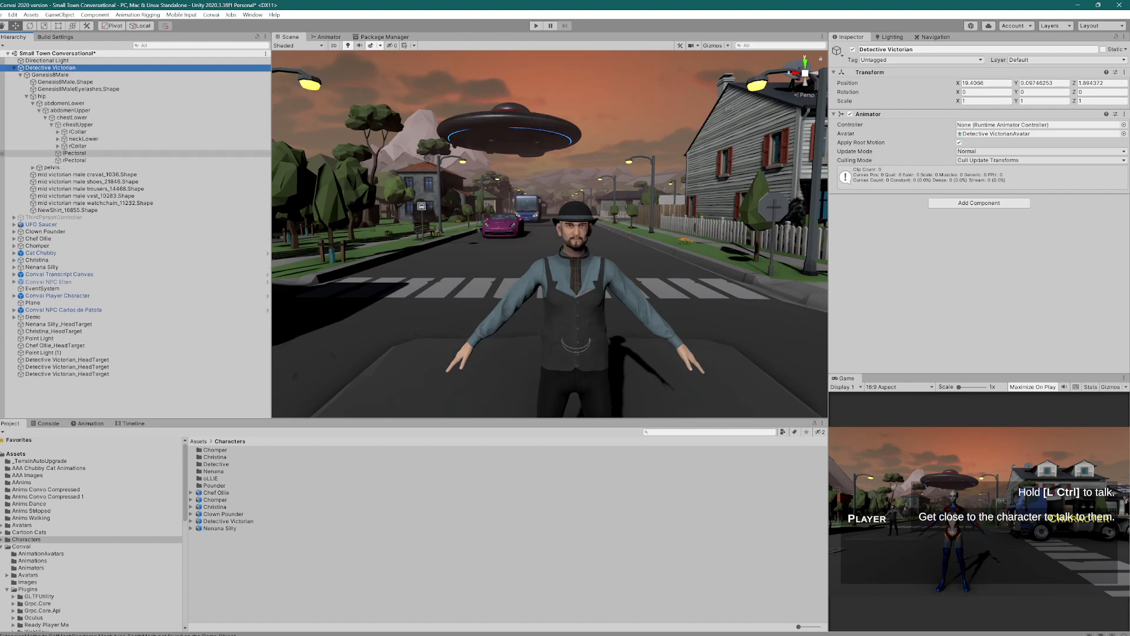
click(63, 139)
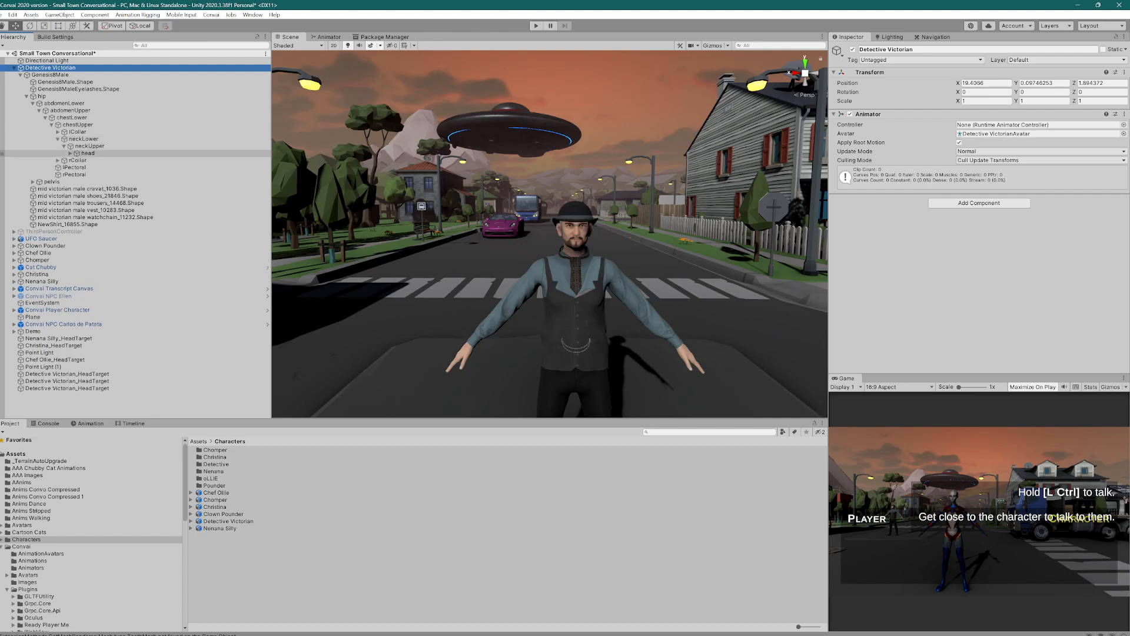
click(71, 153)
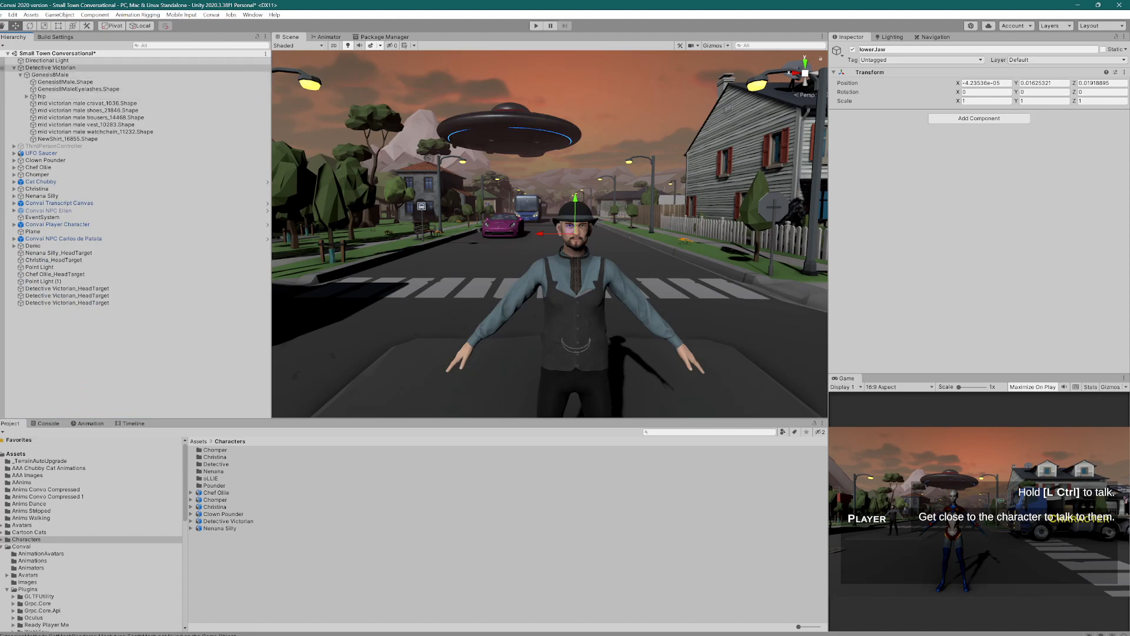
click(50, 67)
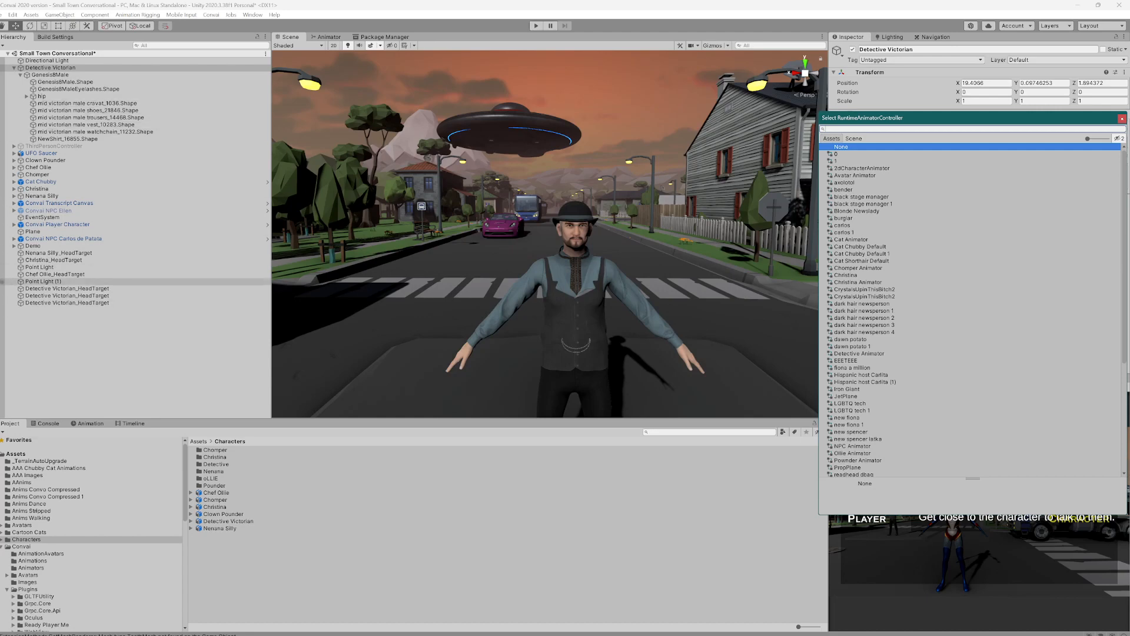
click(67, 303)
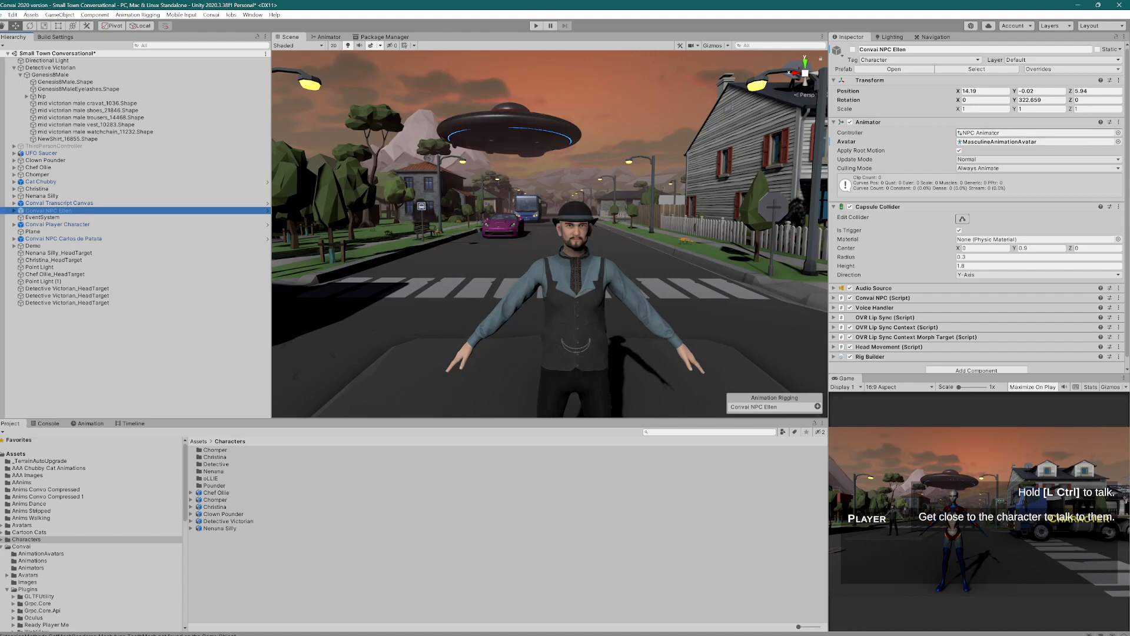
Ping Convai NPC Ellen's NPC Animator and compare it with Detective Animator in Assets/Convai/Animators
click(31, 567)
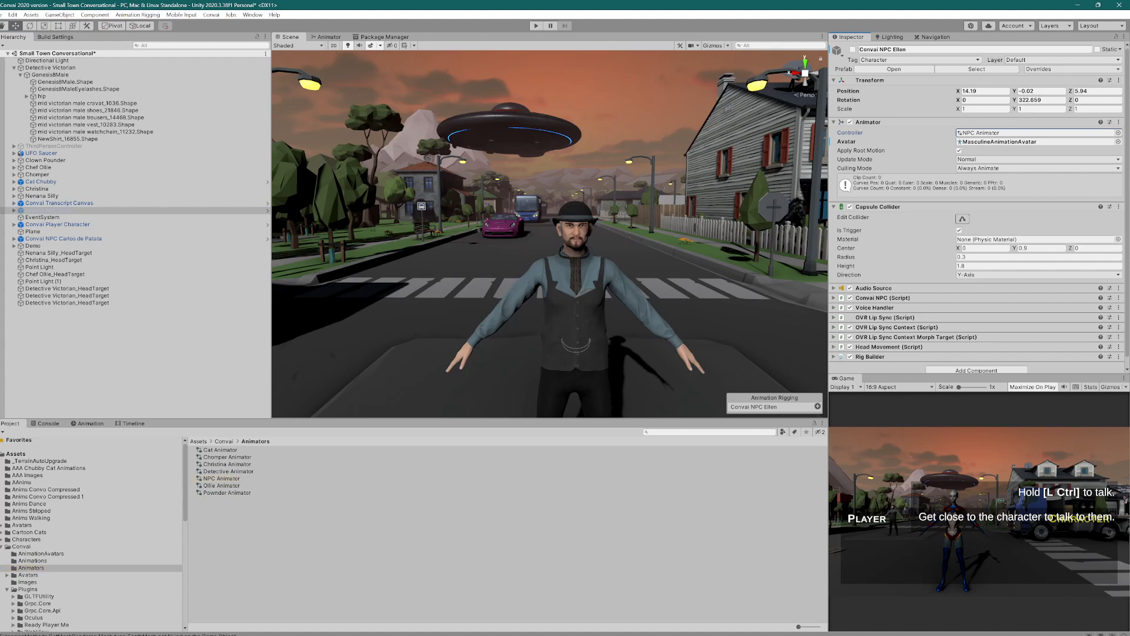
click(227, 471)
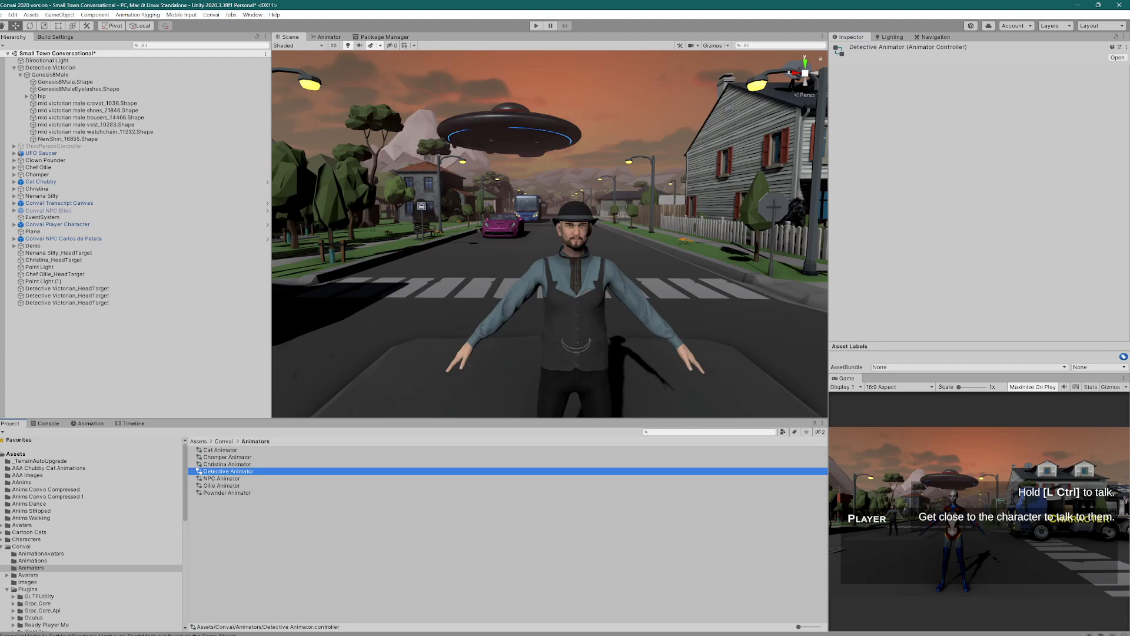
click(221, 478)
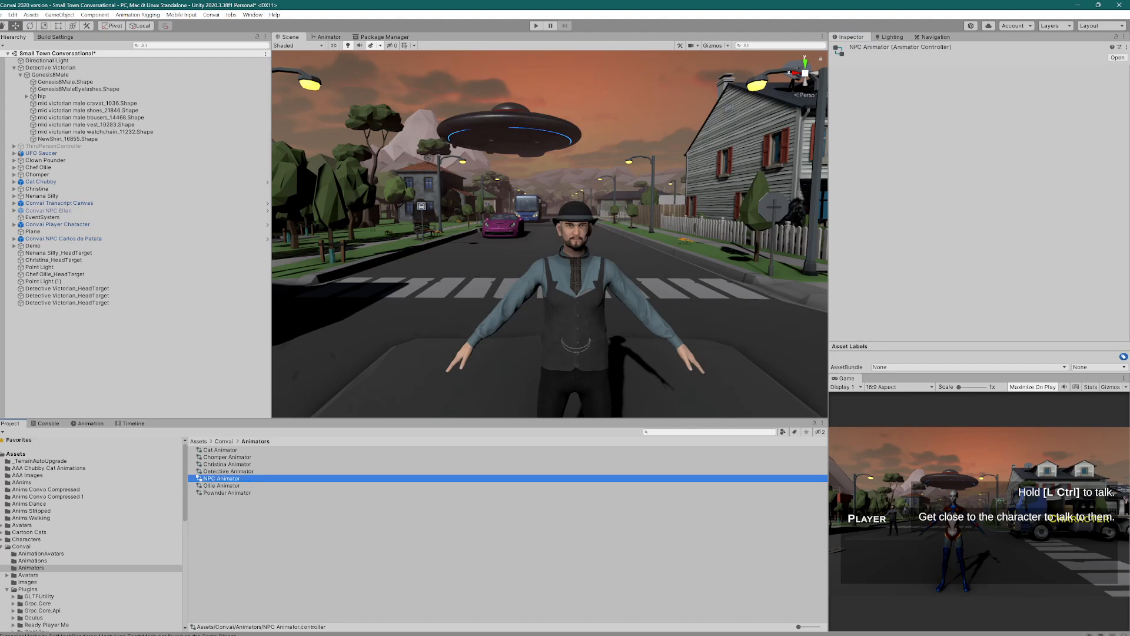
click(227, 471)
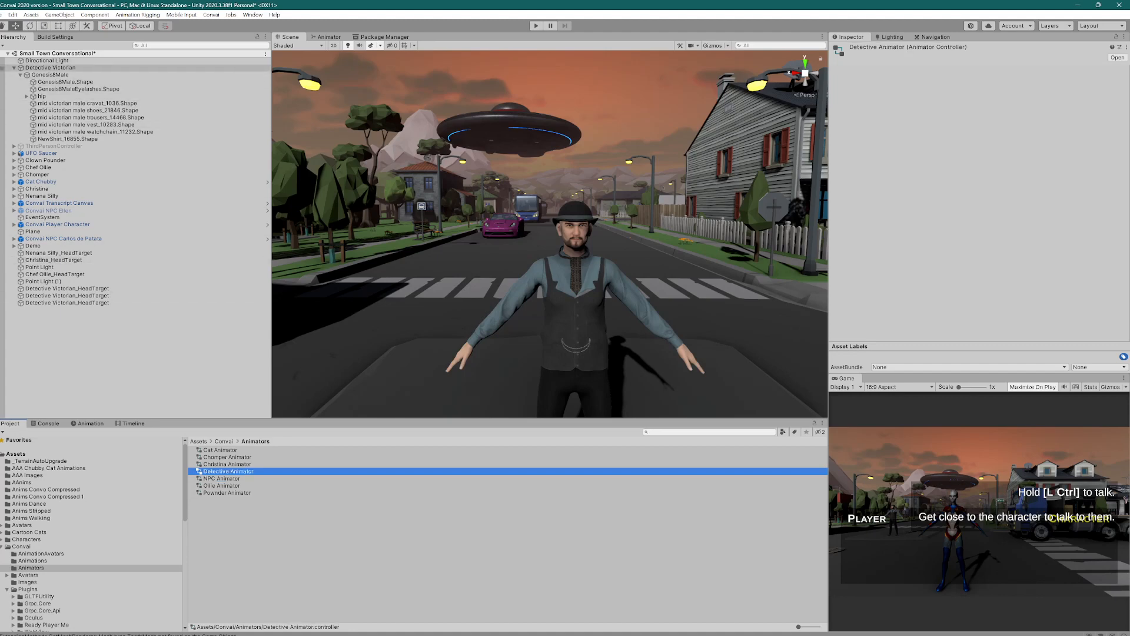
click(51, 68)
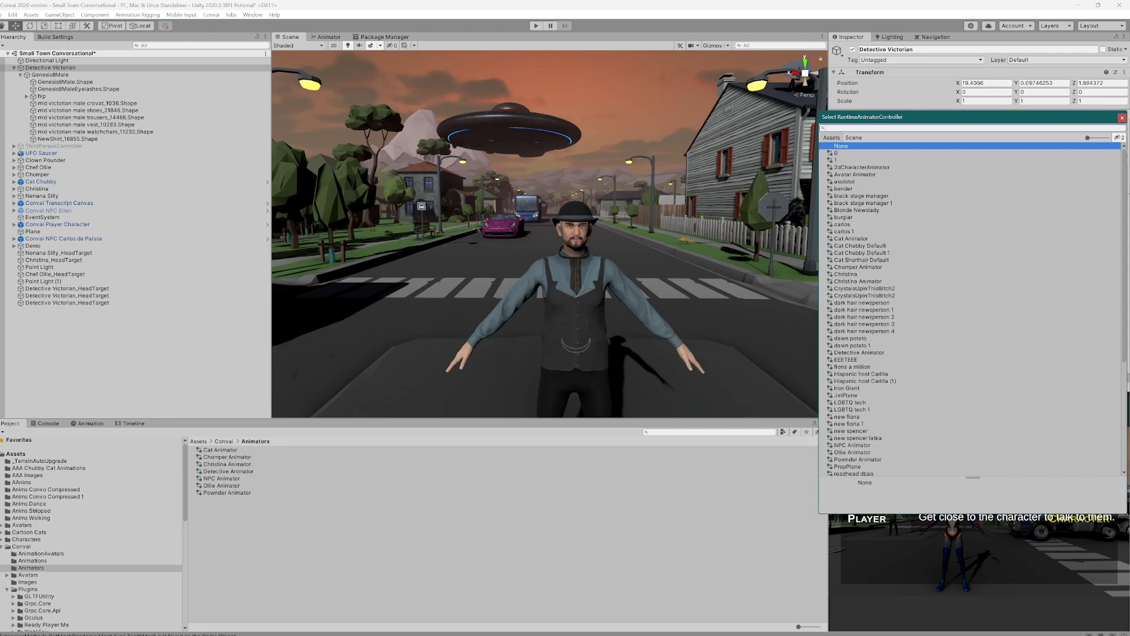
Assign Detective Animator as the controller and view its Idle/Talking state graph
click(858, 352)
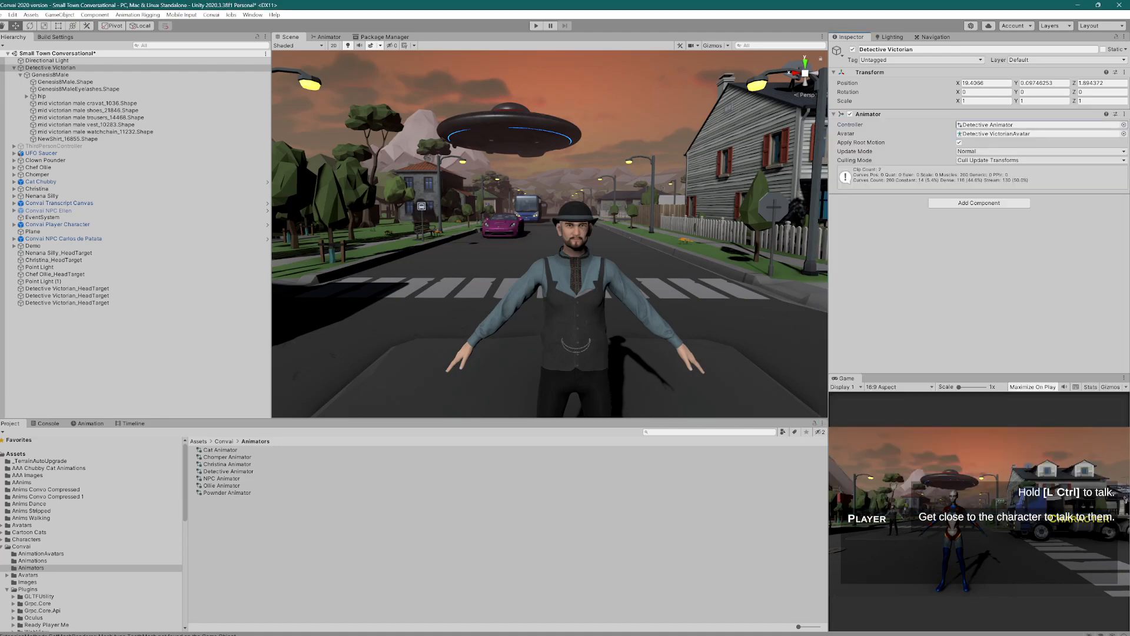
click(328, 36)
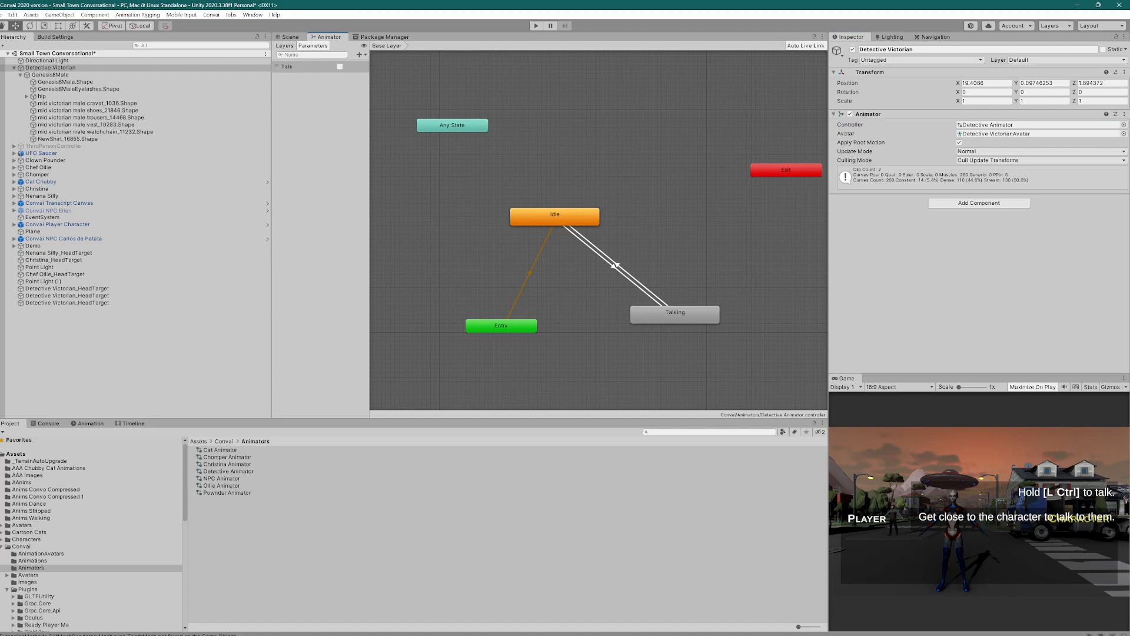
Inspect the Talking state's listening clip, then reselect Detective Victorian in the scene
click(554, 214)
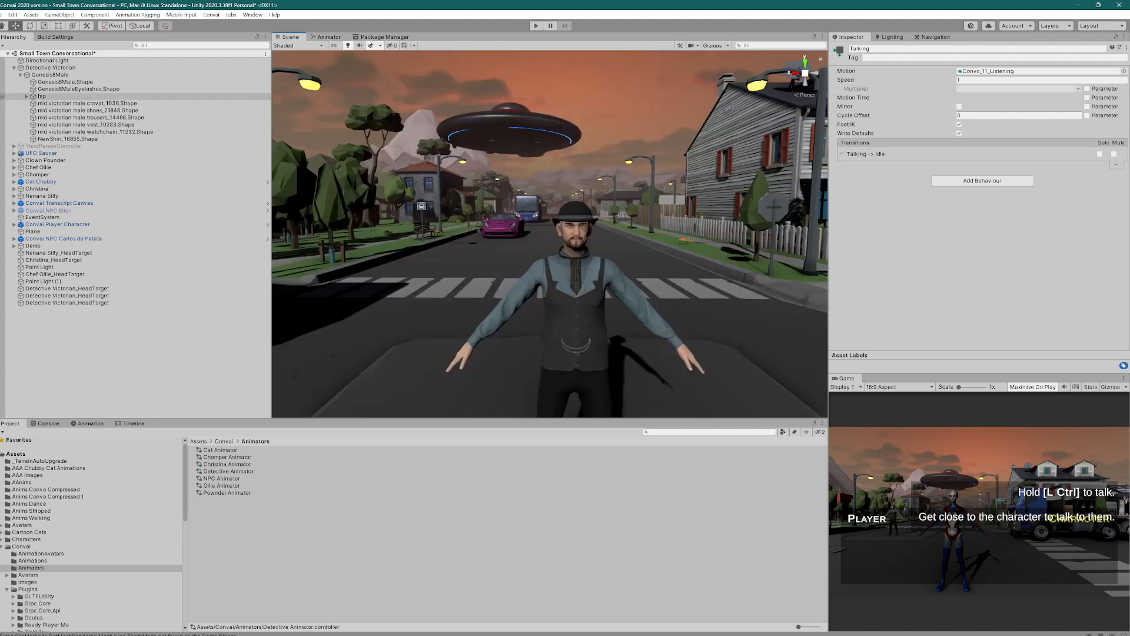
click(51, 67)
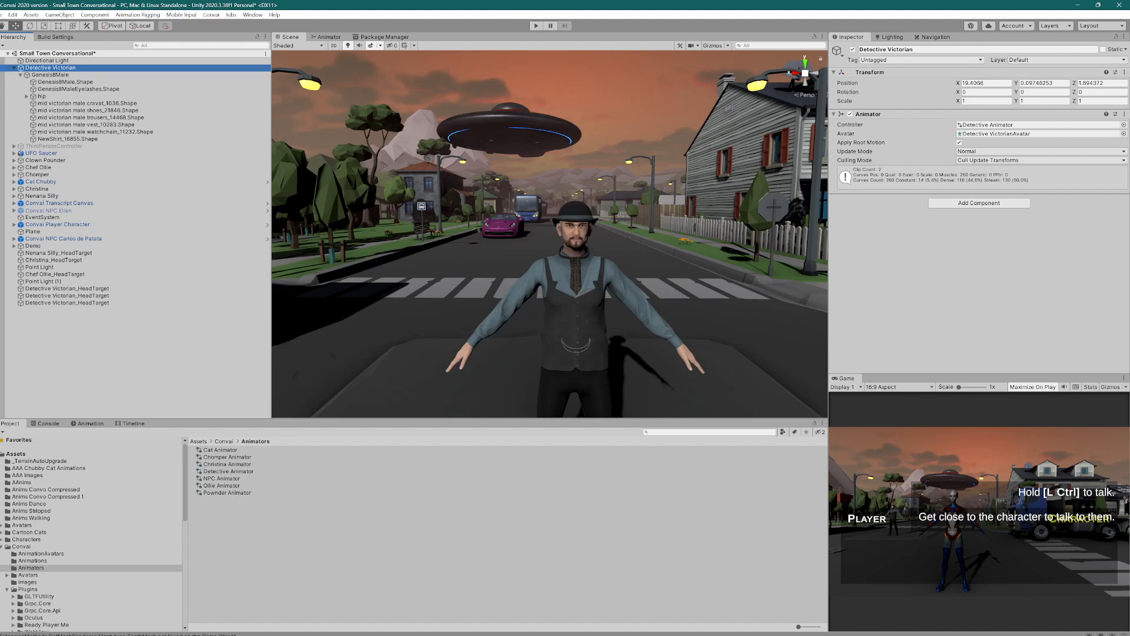
Tag Detective Victorian as Character and bring up the Salsa Addons folder
click(919, 59)
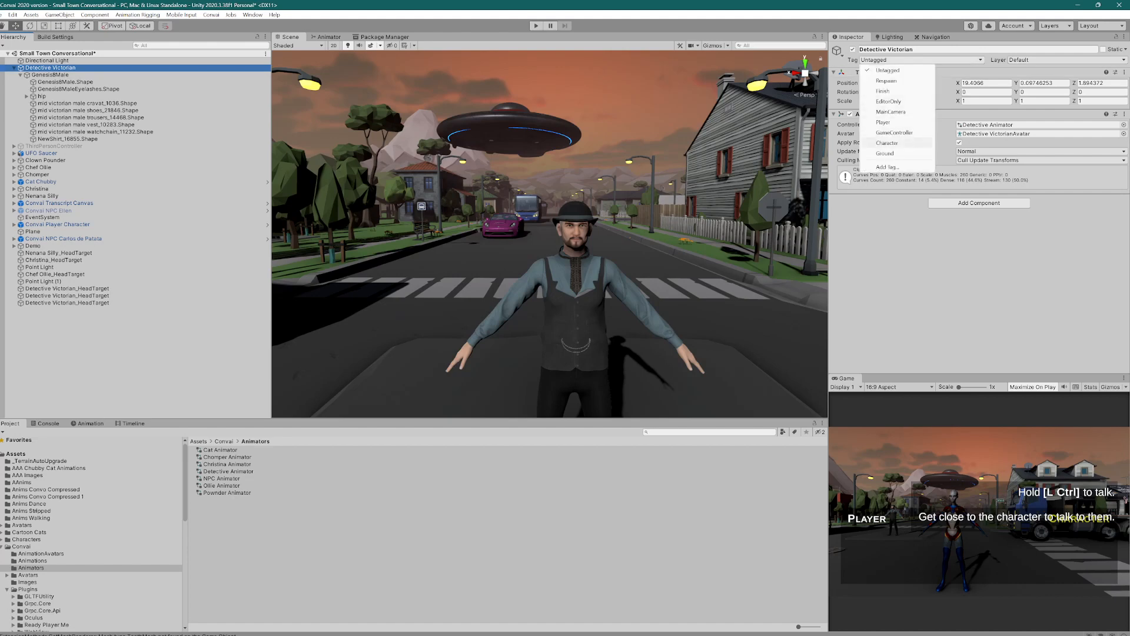
click(887, 142)
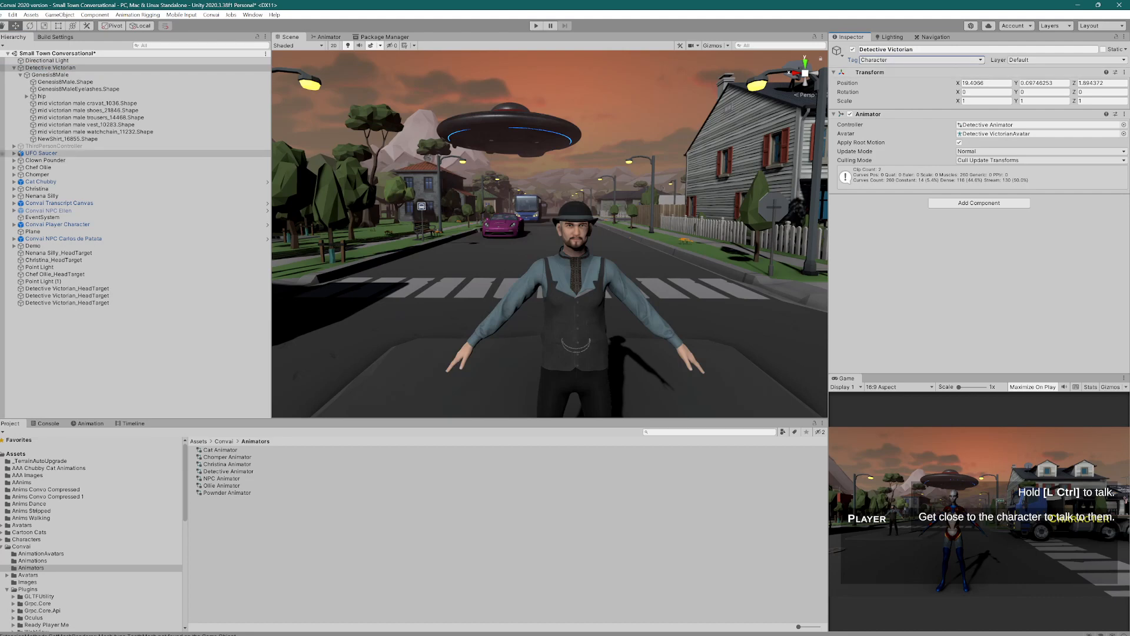
click(51, 67)
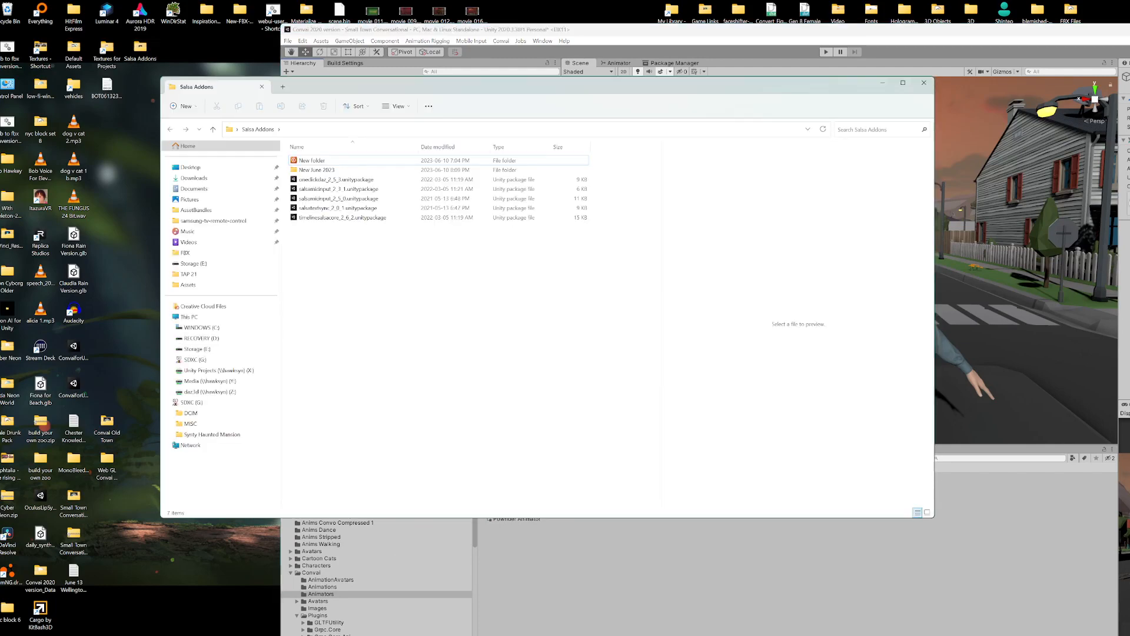
Browse the New June 2023 OneClick add-on packages, then return to Unity
double_click(316, 160)
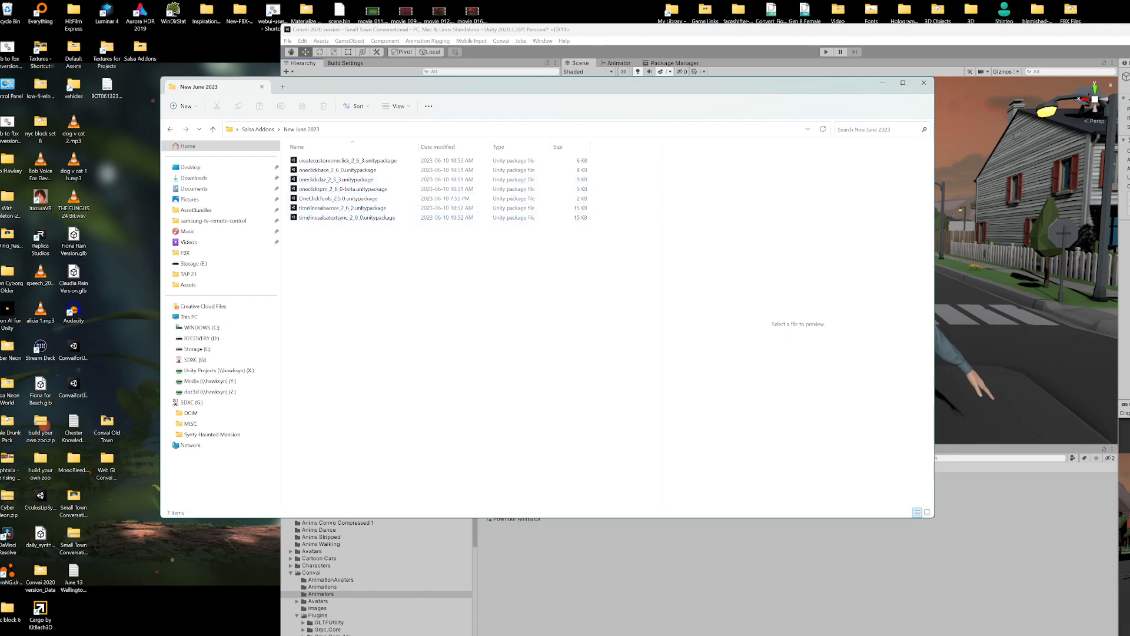
click(344, 189)
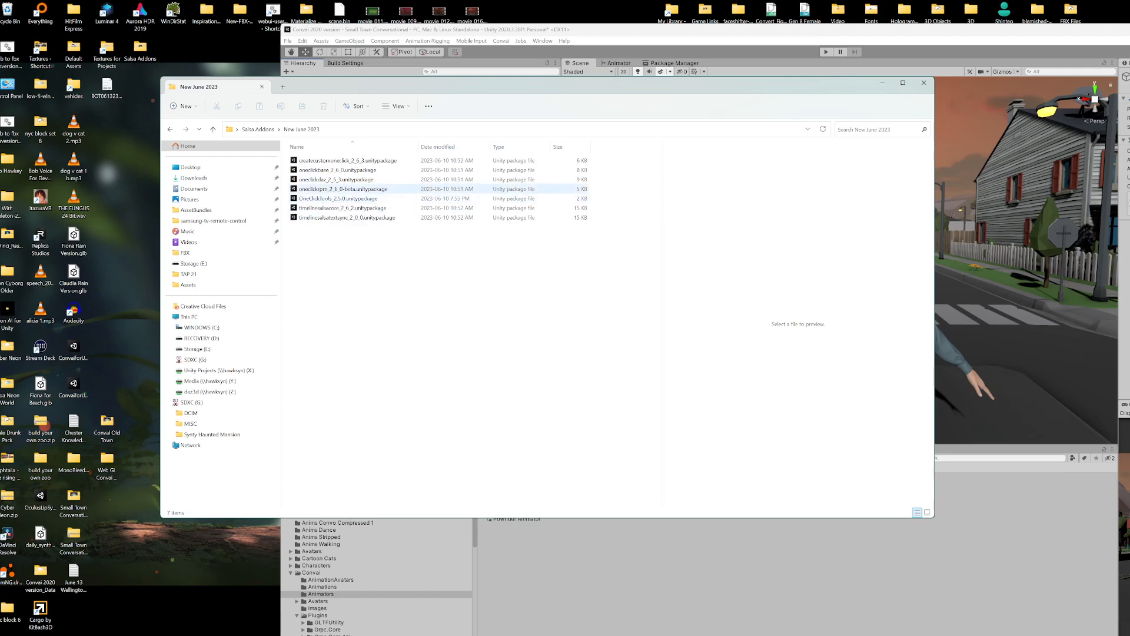
mouse_move(346, 188)
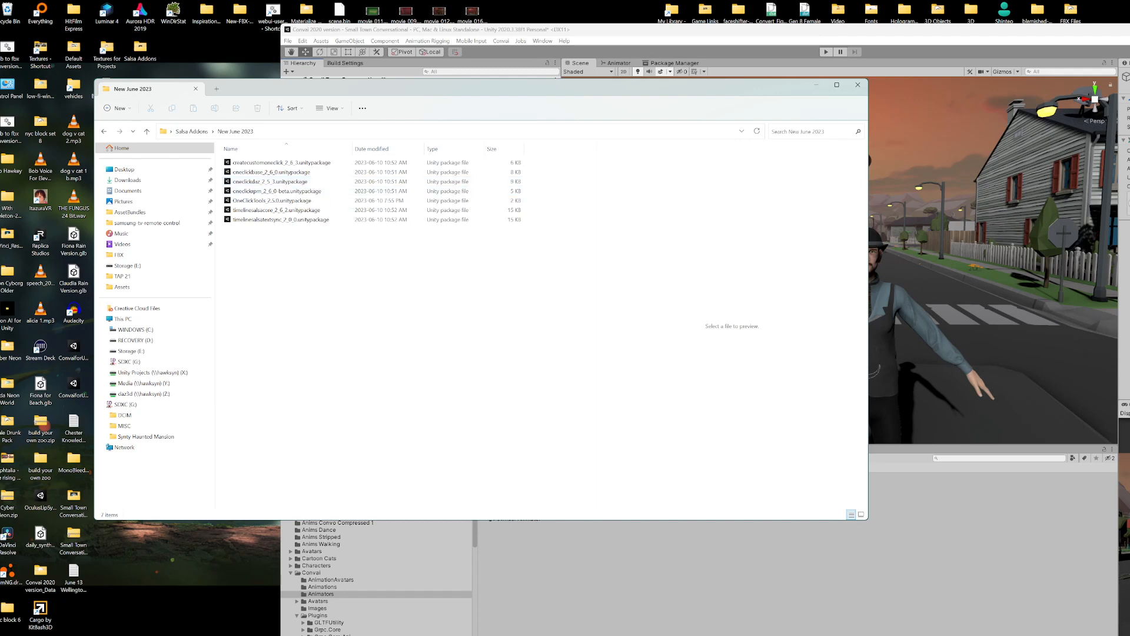
click(289, 172)
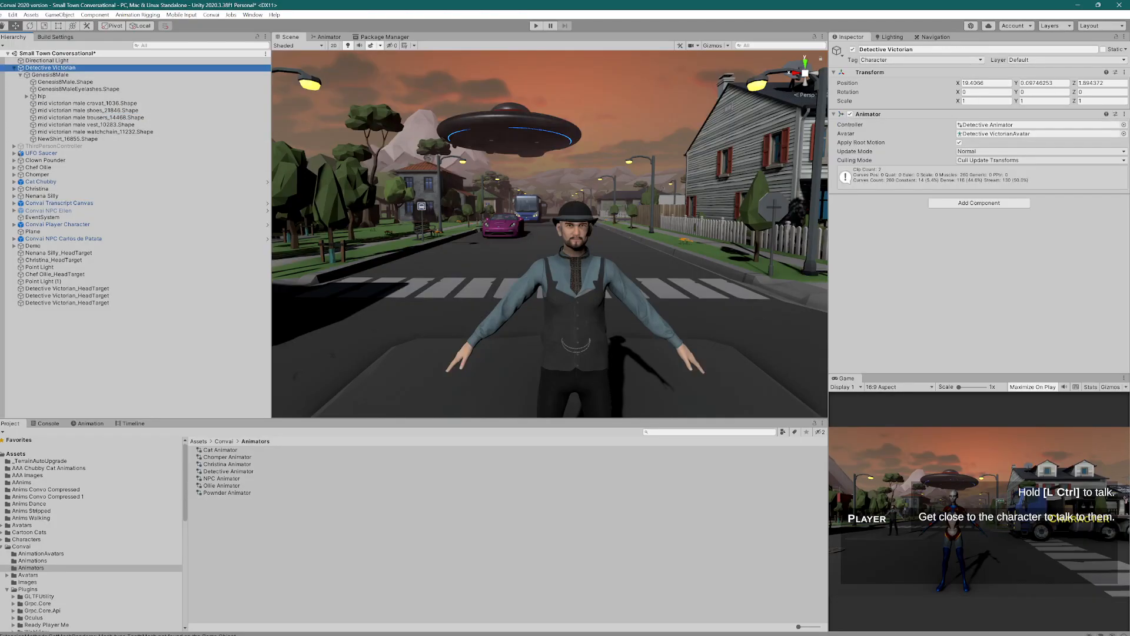
Apply the SALSA LipSync One Clicks DAZ setup and remove its Audio Source
click(60, 14)
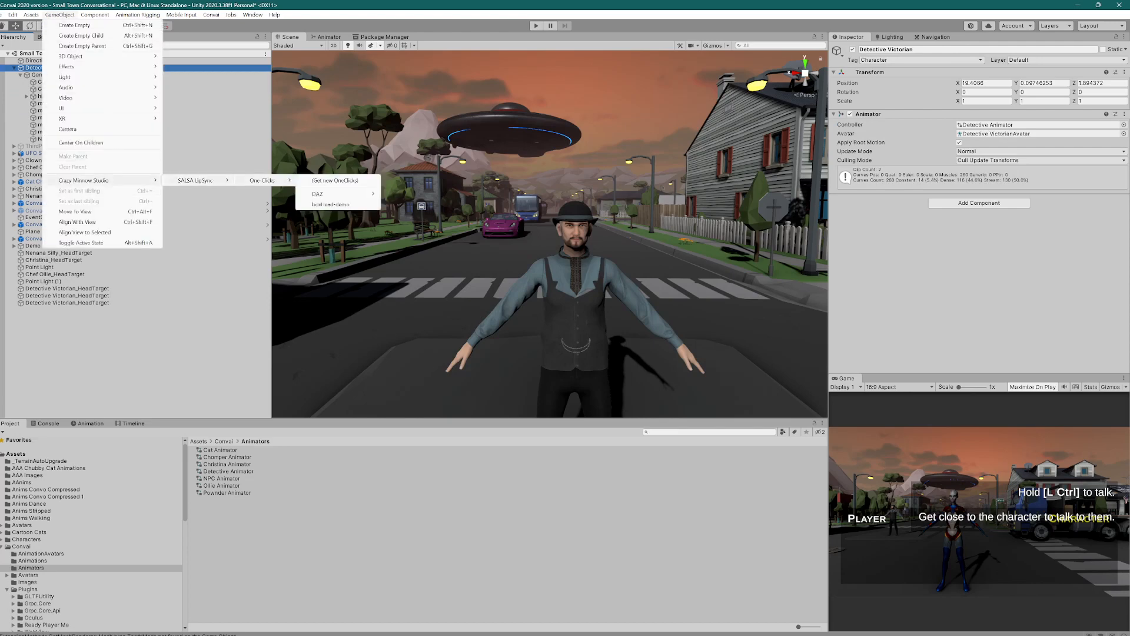
mouse_move(317, 194)
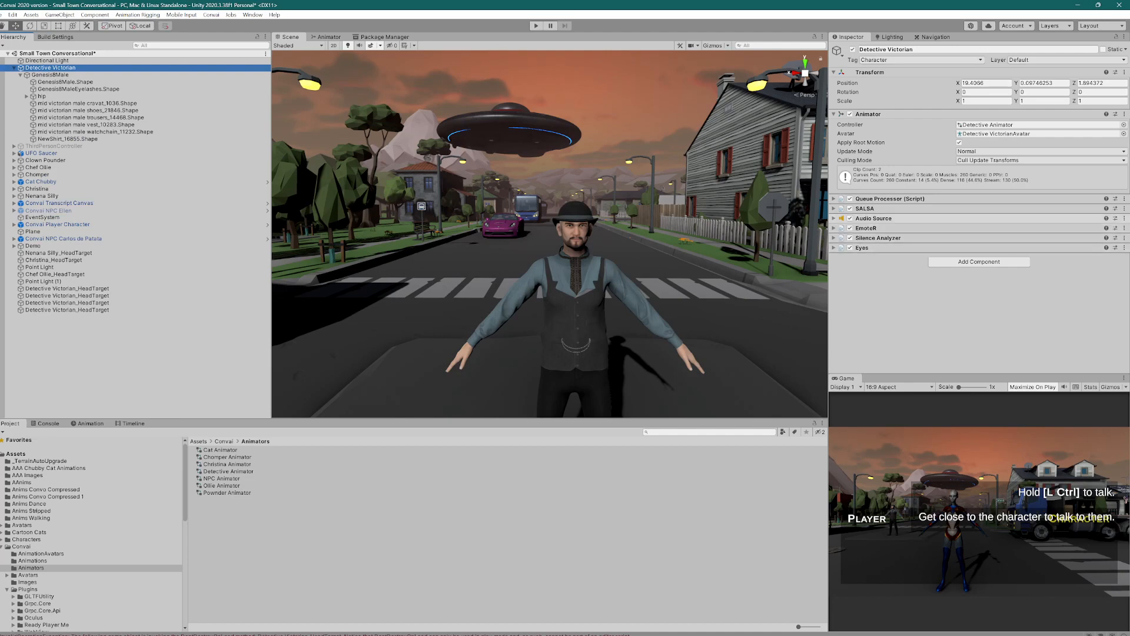
right_click(873, 218)
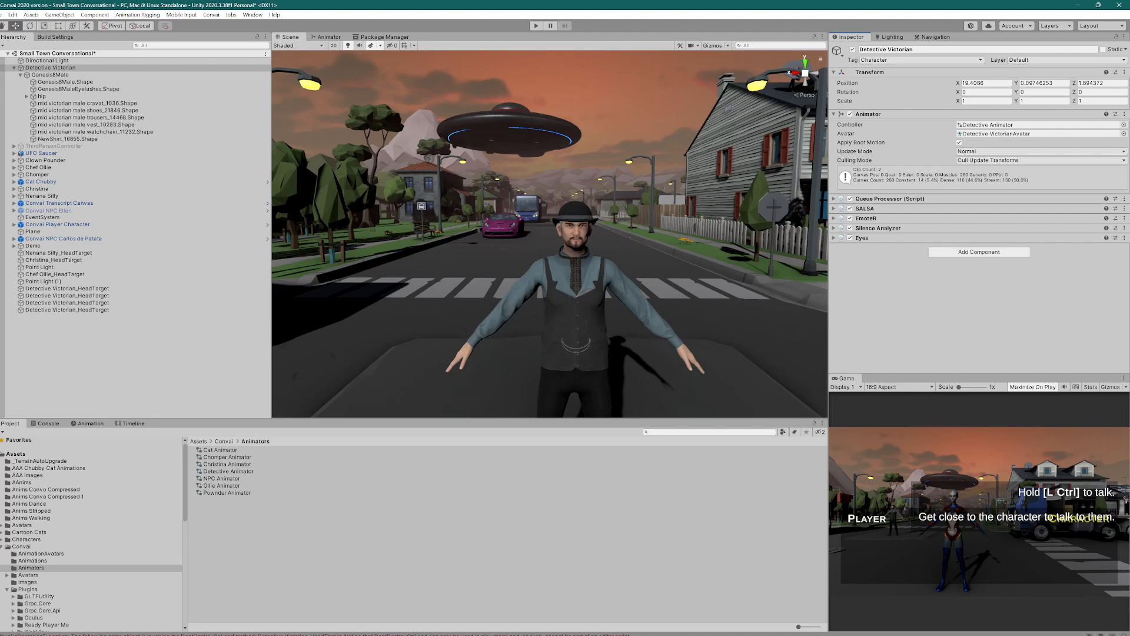
Add a Capsule Collider to Detective Victorian via a 'caps' component search
text(voice)
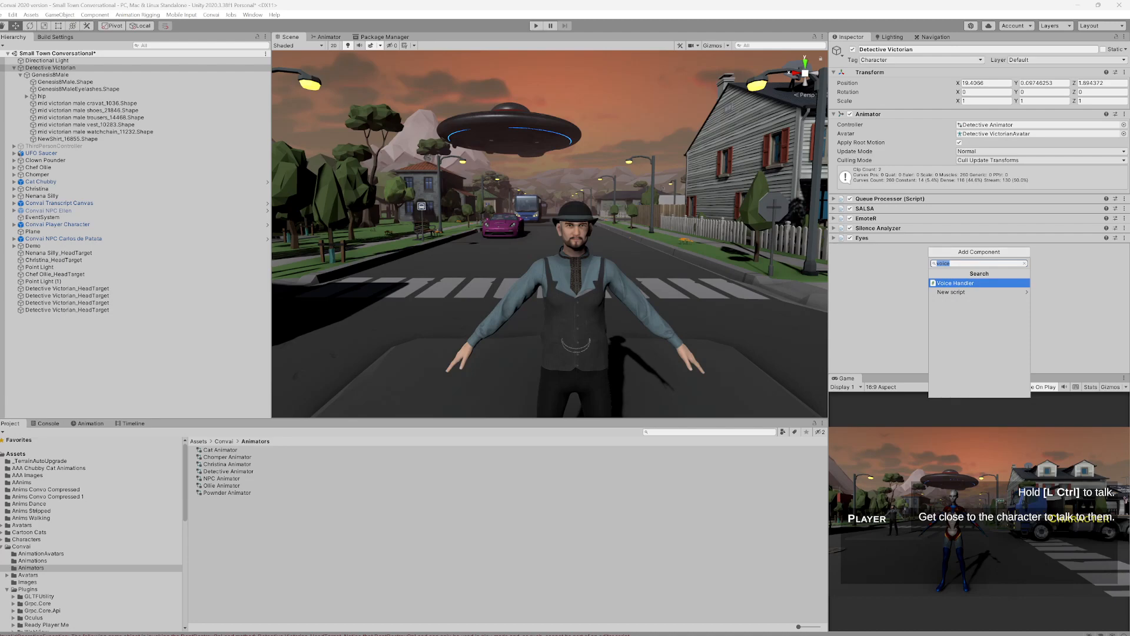
text(caps)
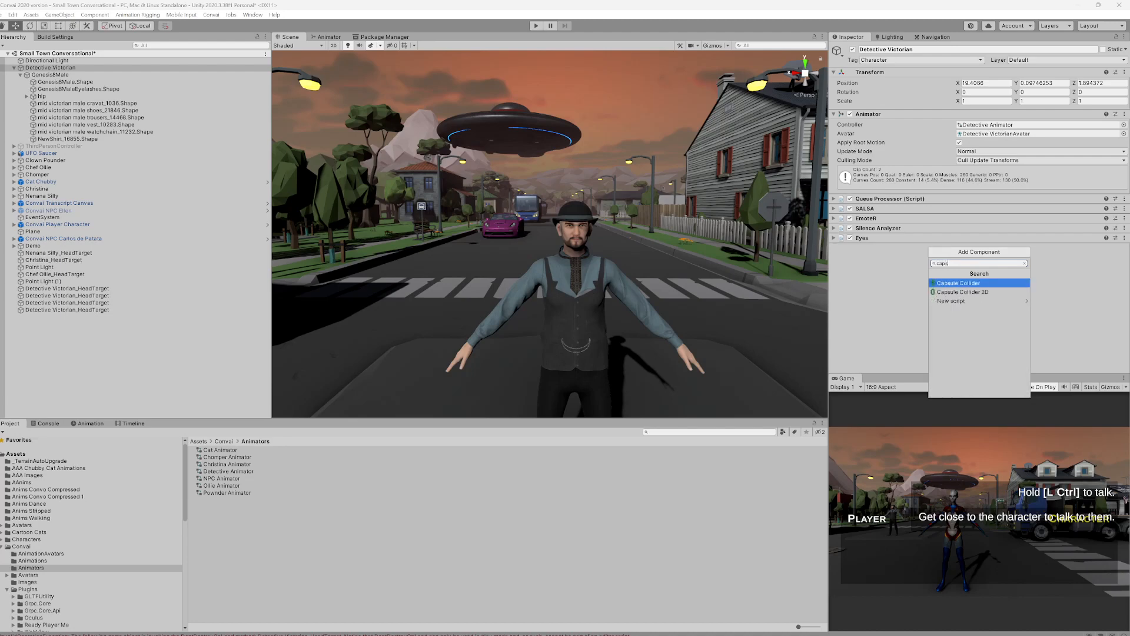
click(959, 282)
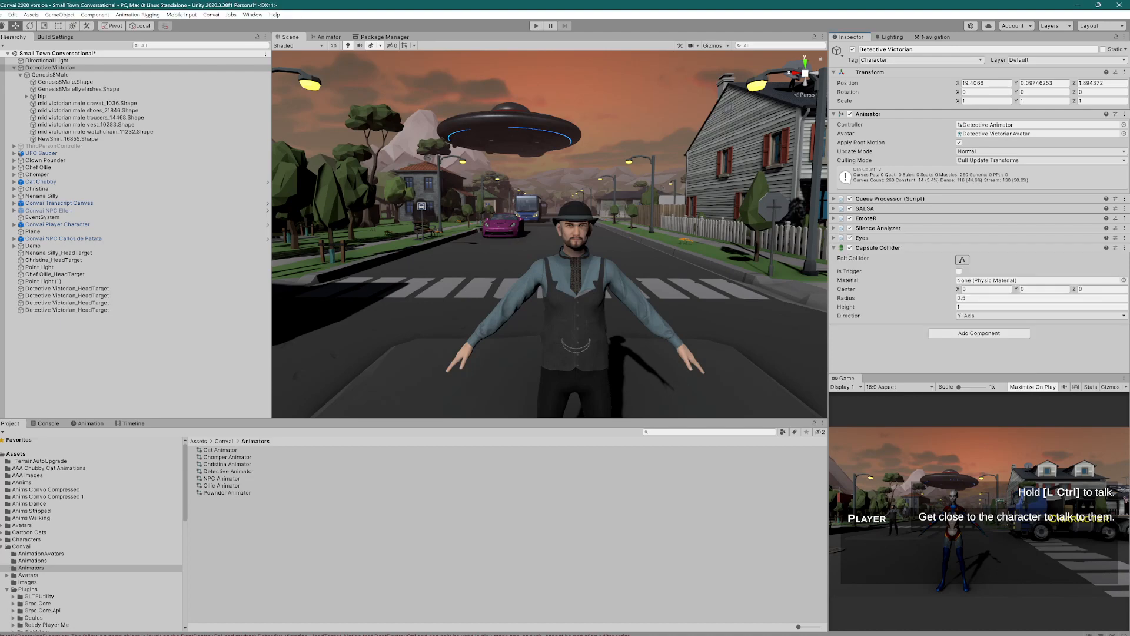
click(959, 271)
text(voic)
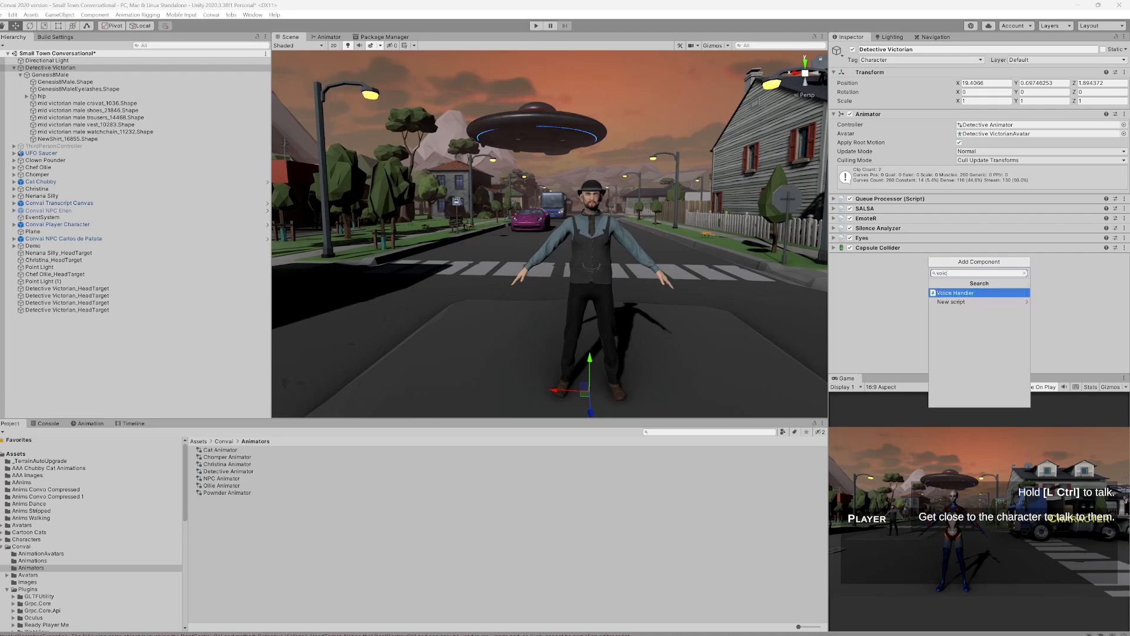
Add Voice Handler and Convai NPC (Script) components to Detective Victorian
click(954, 292)
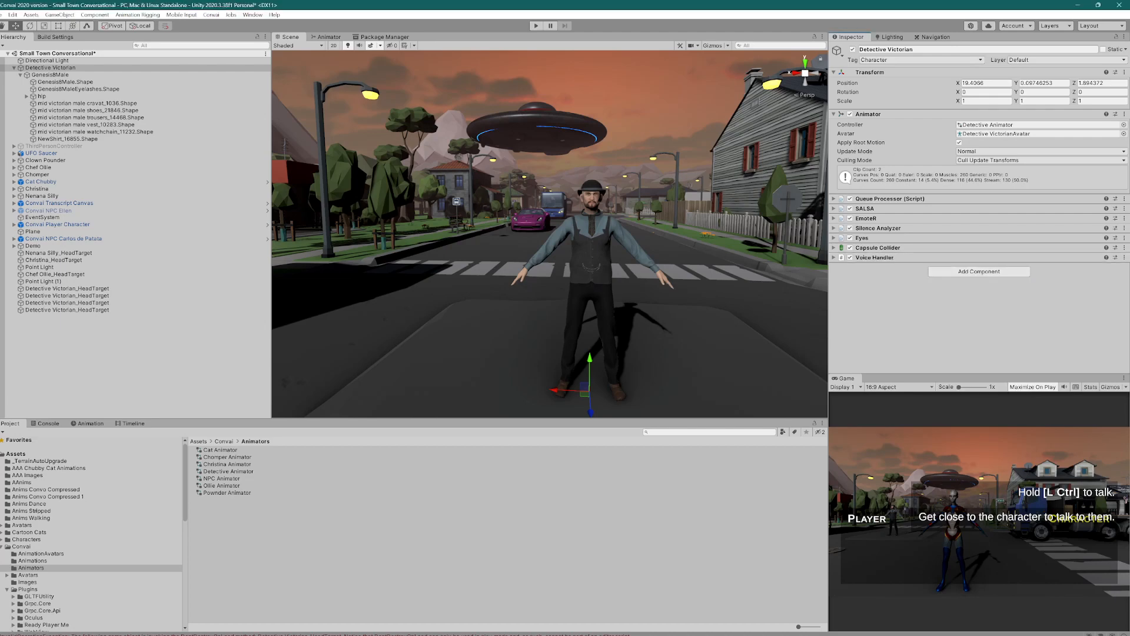
click(834, 257)
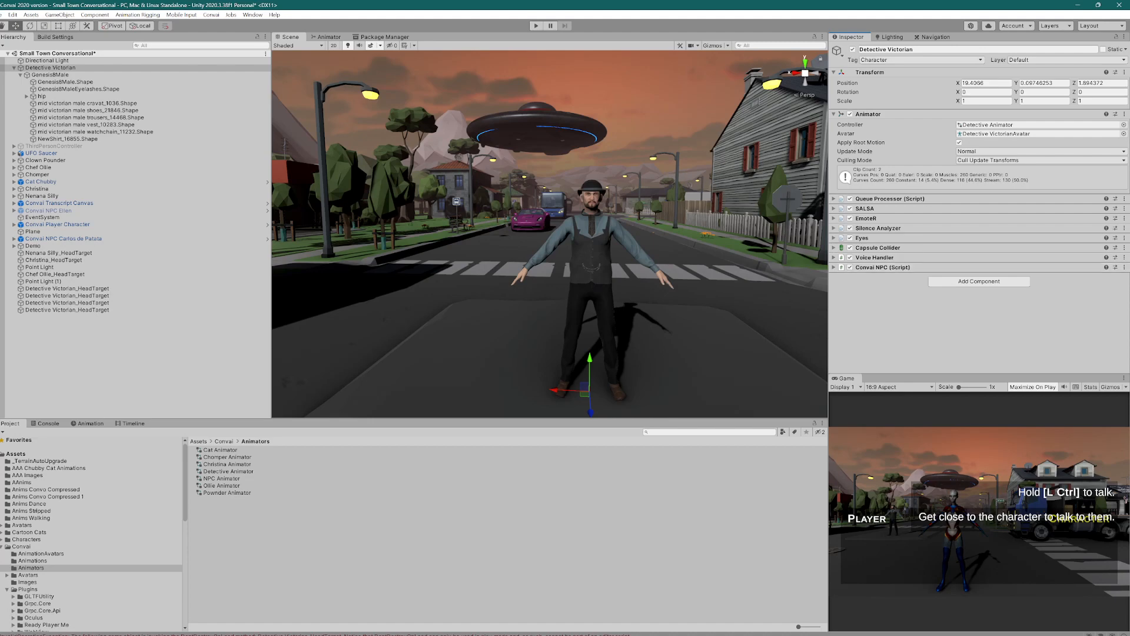
click(978, 281)
text(audio)
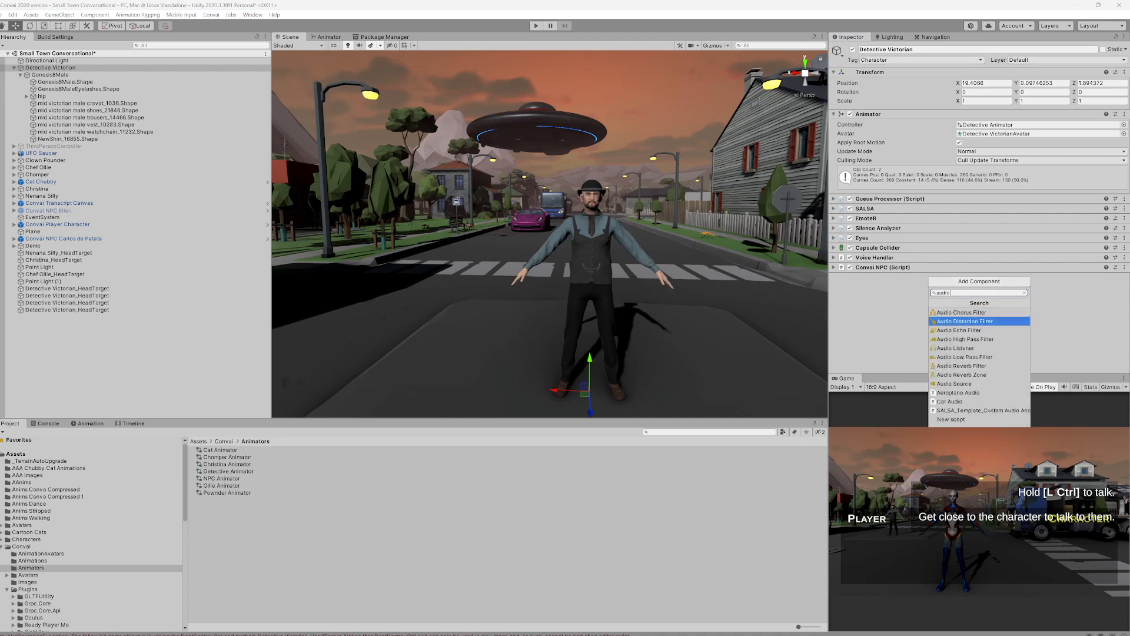
Add an Audio Source component to Detective Victorian and collapse its panel
click(952, 383)
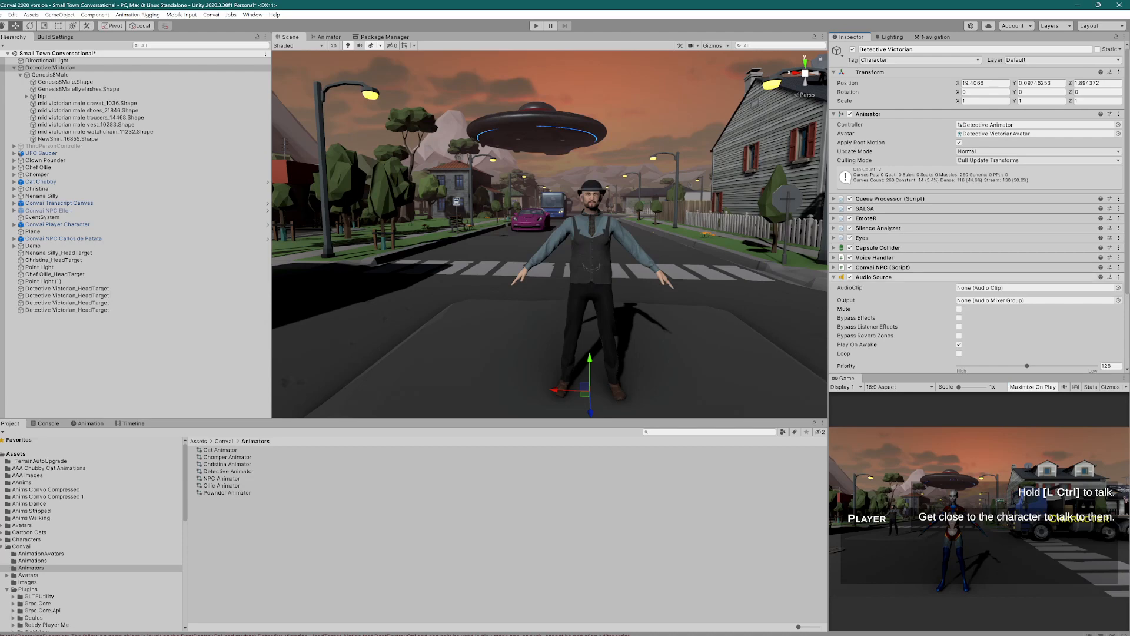
click(839, 277)
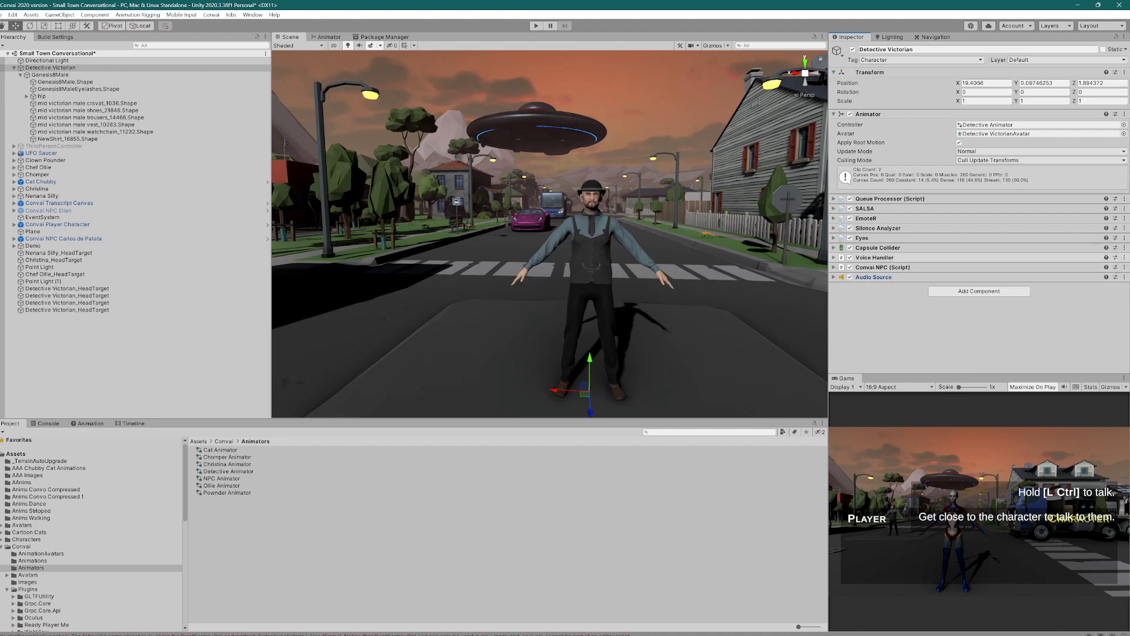
Expand the Voice Handler and open the AudioSource object picker to assign it
click(876, 257)
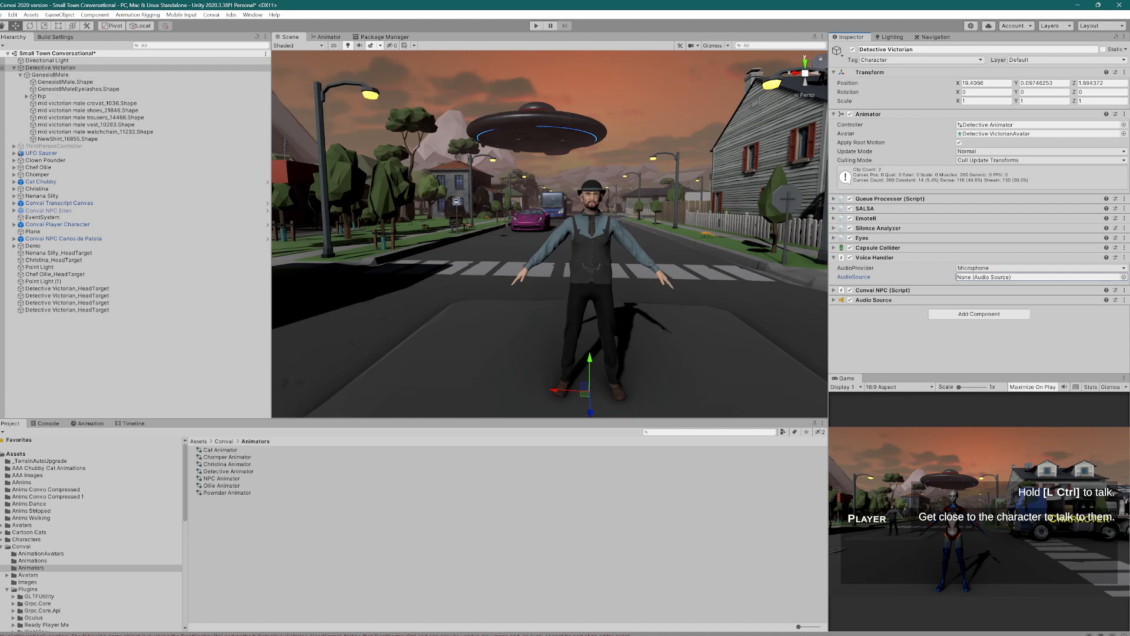
click(1037, 276)
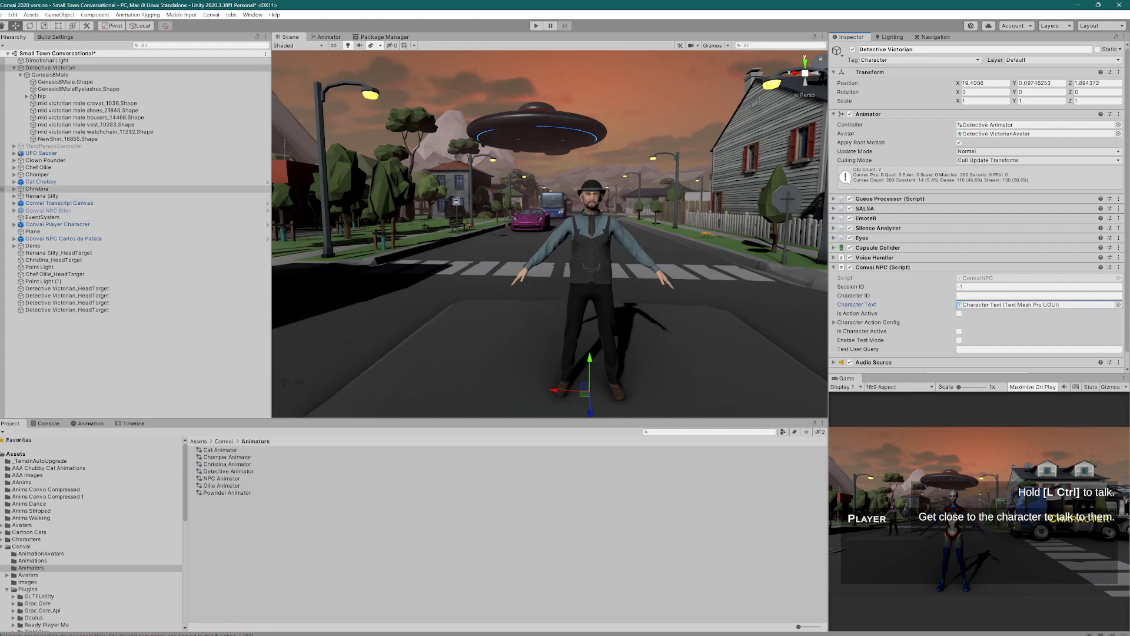
Copy Christina's Character ID 8069e9d8-0d37-11ee-9d9d-42010a400002 into Detective Victorian's Convai NPC
click(36, 189)
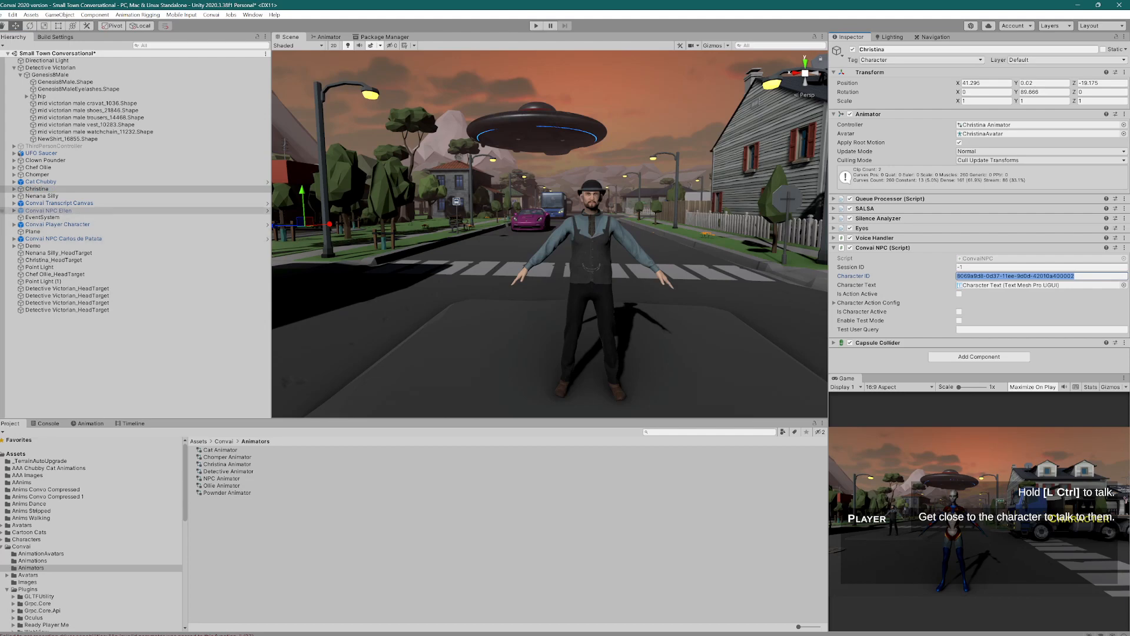
click(50, 67)
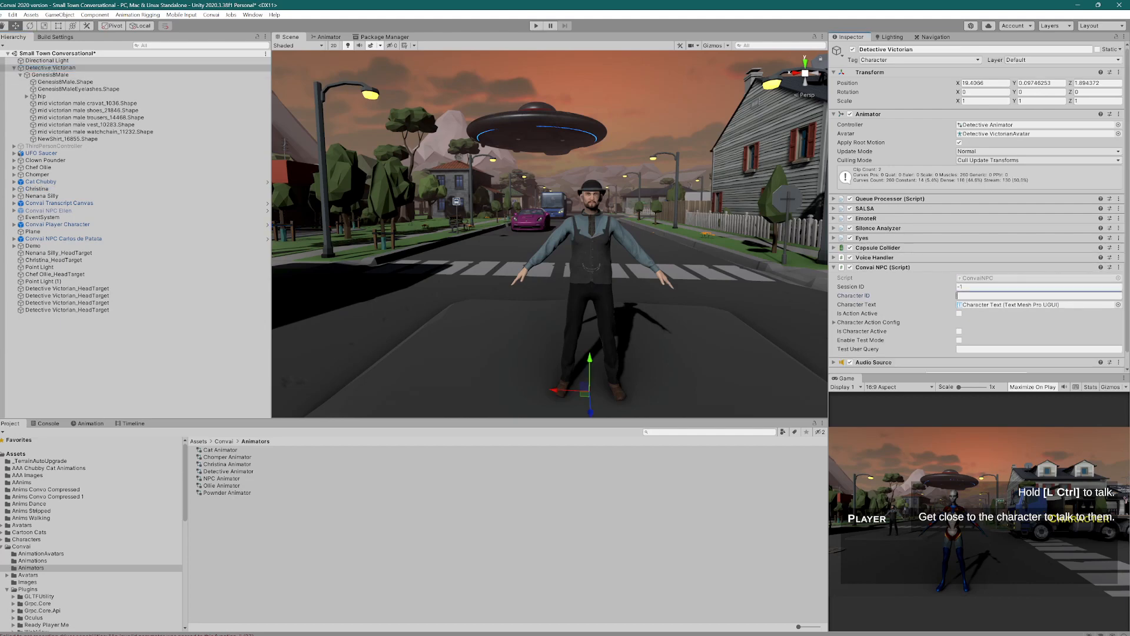
text(8069e9d8-0d37-11ee-9d9d-42010a400002)
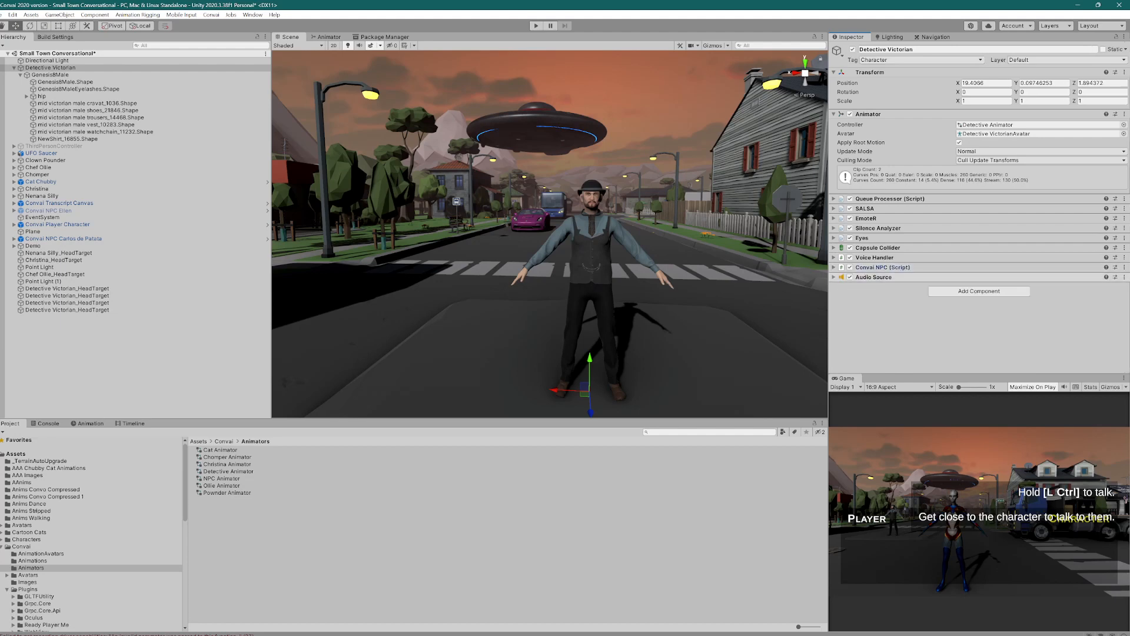
click(834, 276)
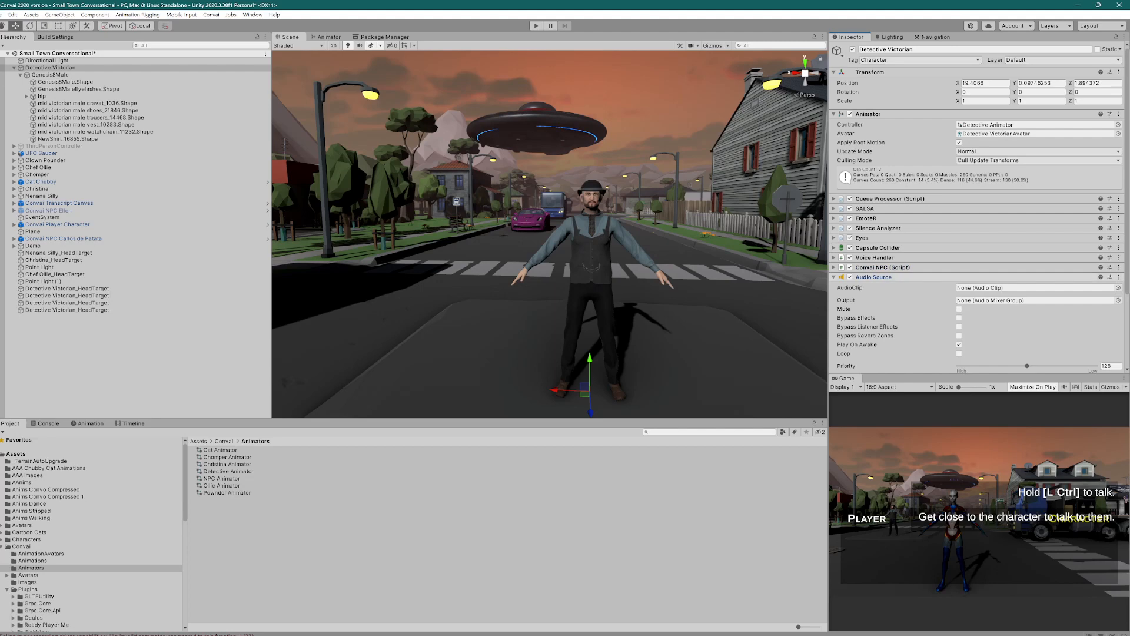
click(834, 209)
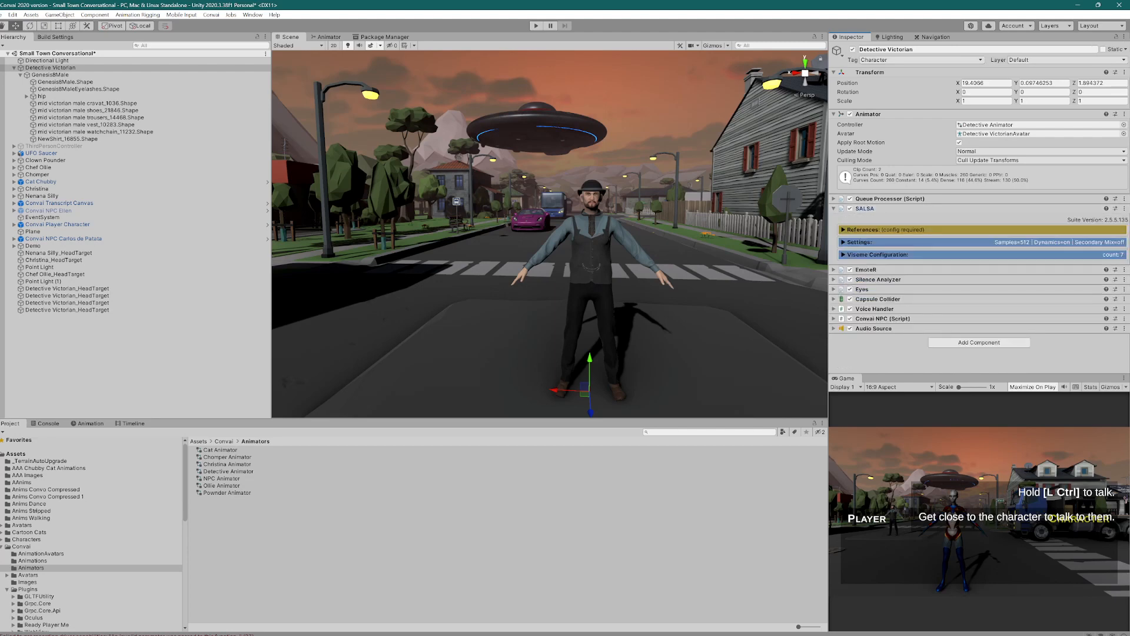
click(842, 229)
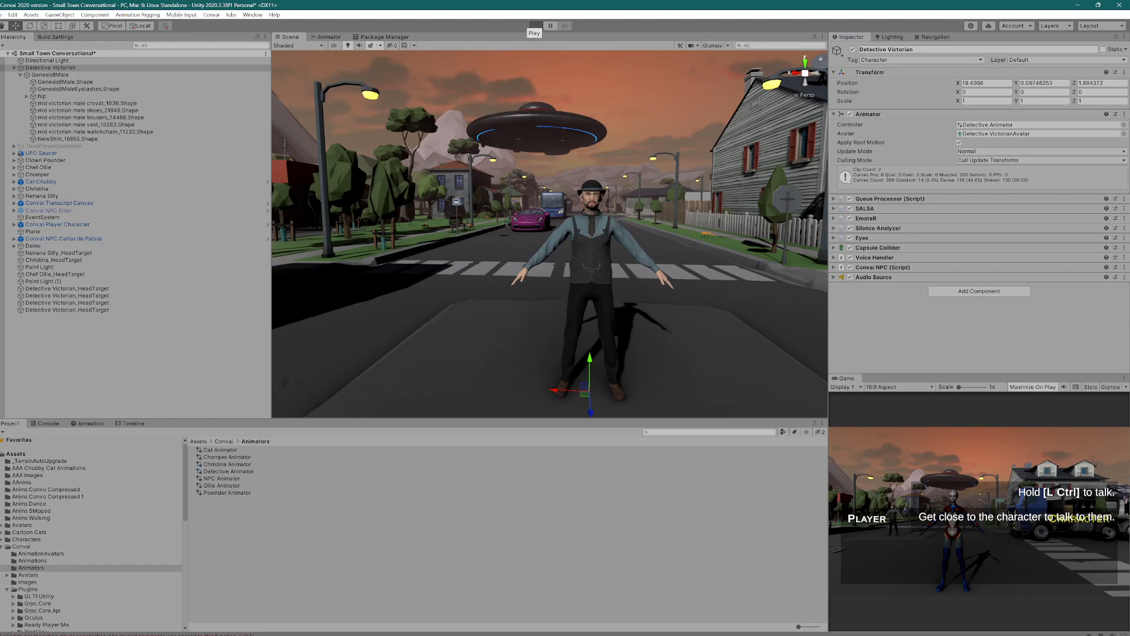
click(549, 26)
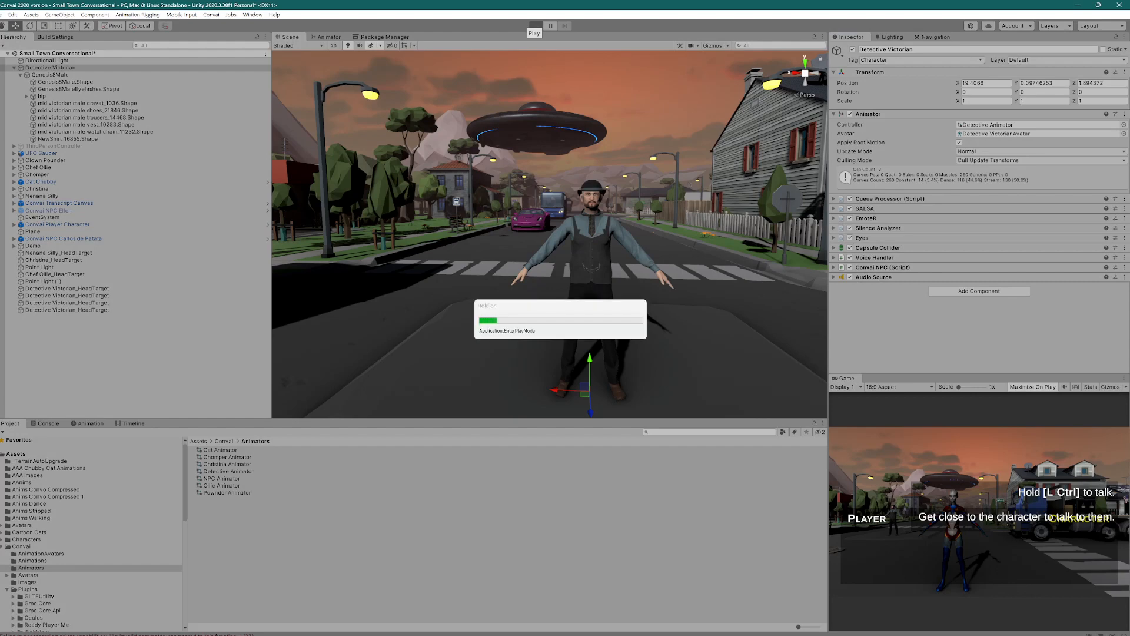
click(534, 26)
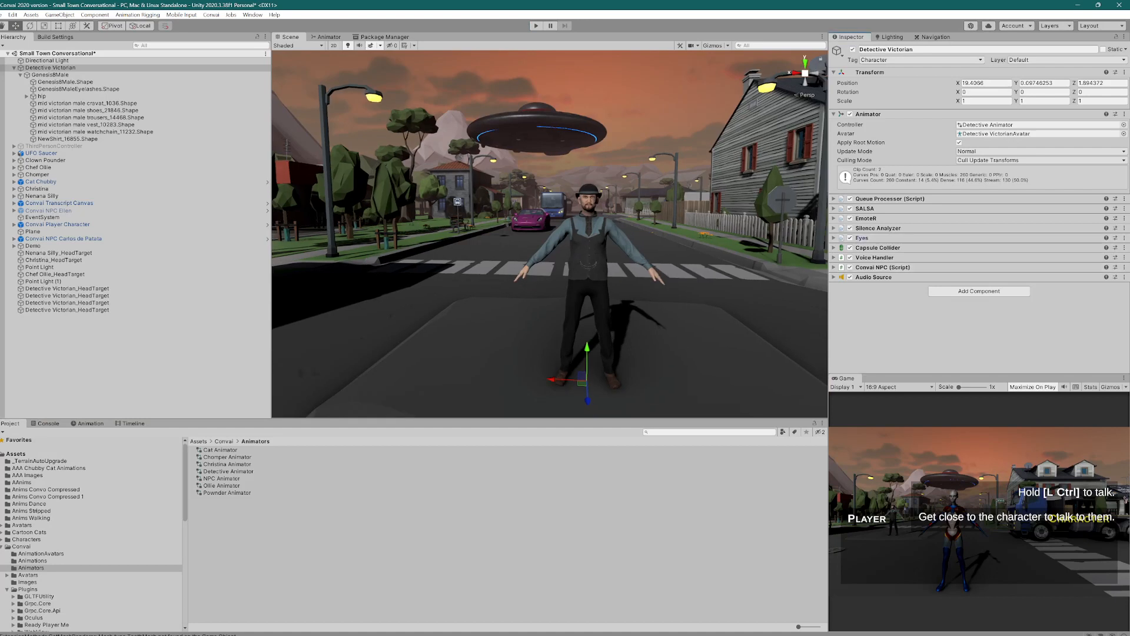
Check the Eyes system properties, expand Convai Player Character to reveal its Camera, fold Eyes
click(862, 237)
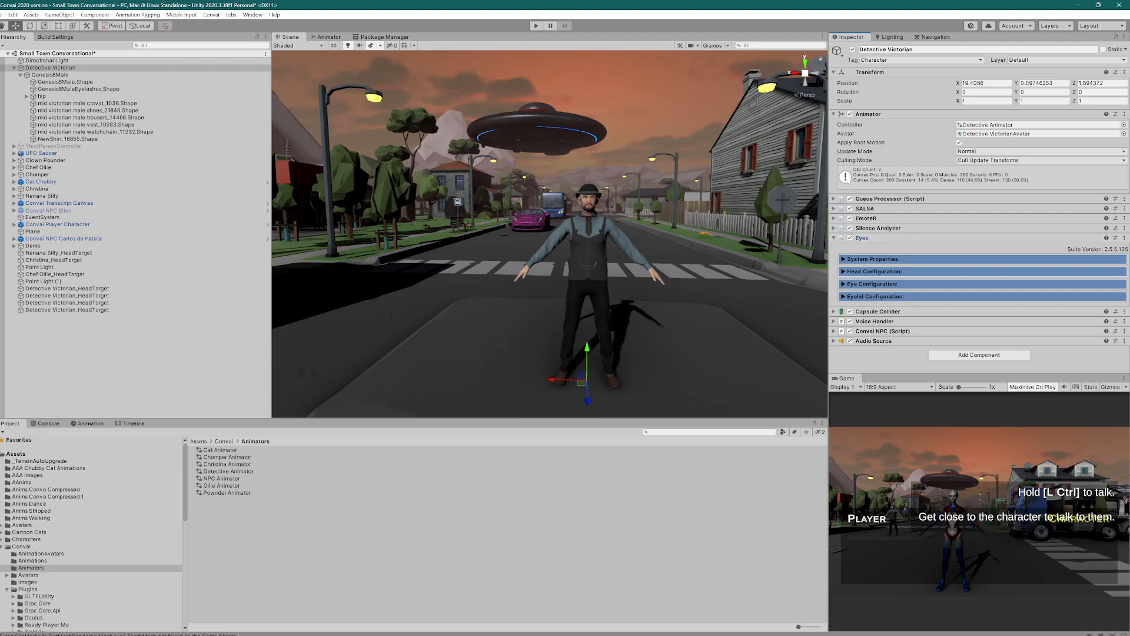
click(874, 259)
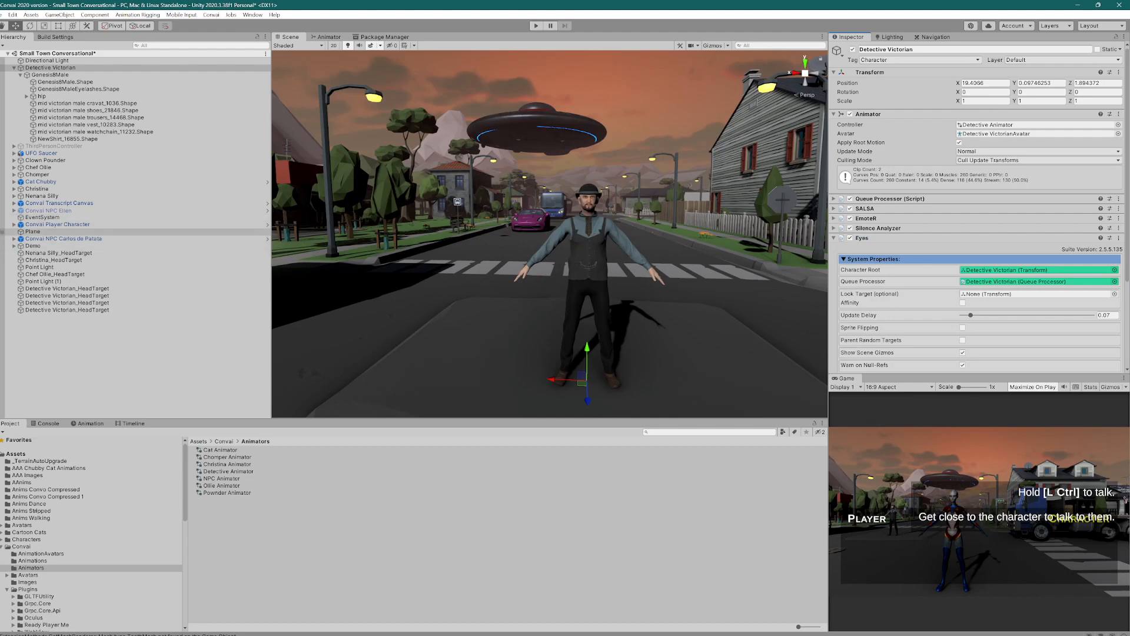
click(14, 225)
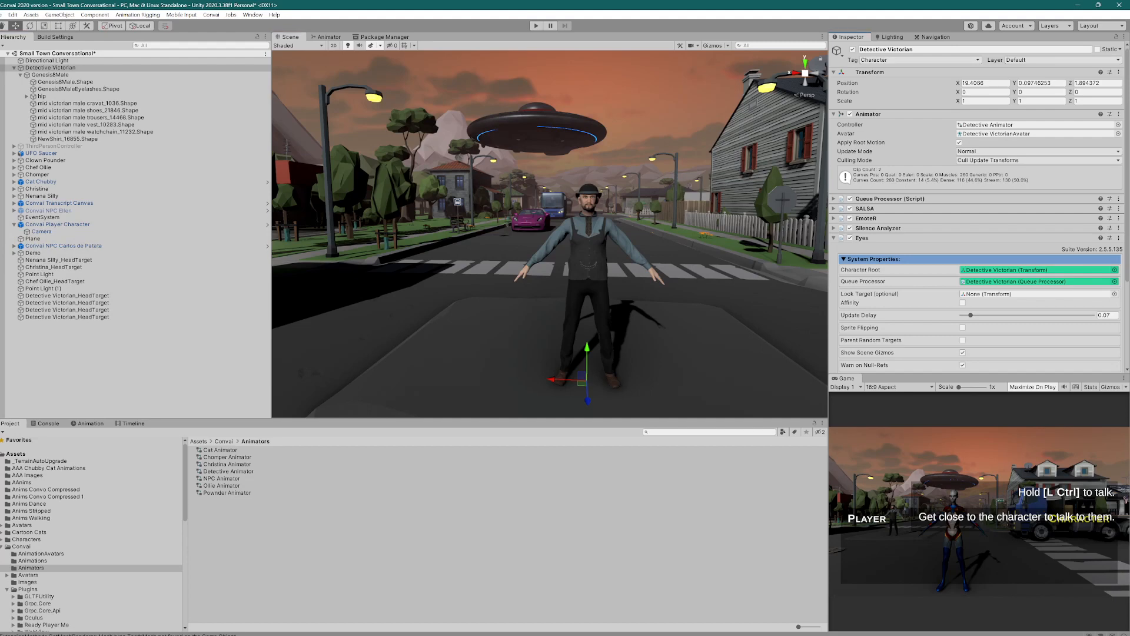
click(1038, 293)
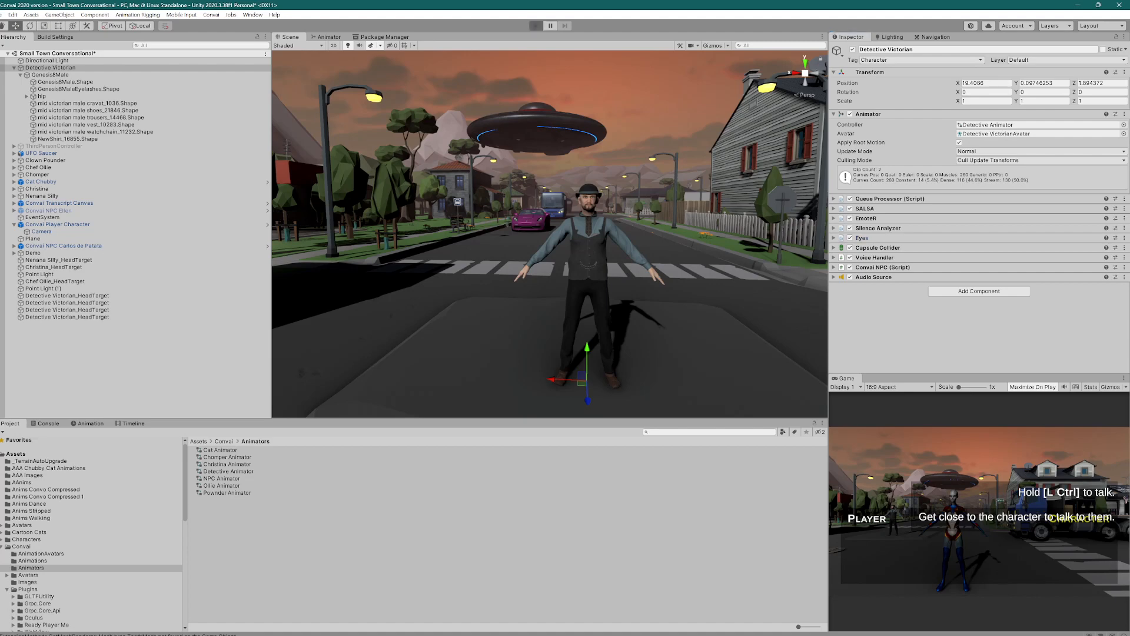
Expand the Capsule Collider to view its trigger setting, radius and height
click(536, 26)
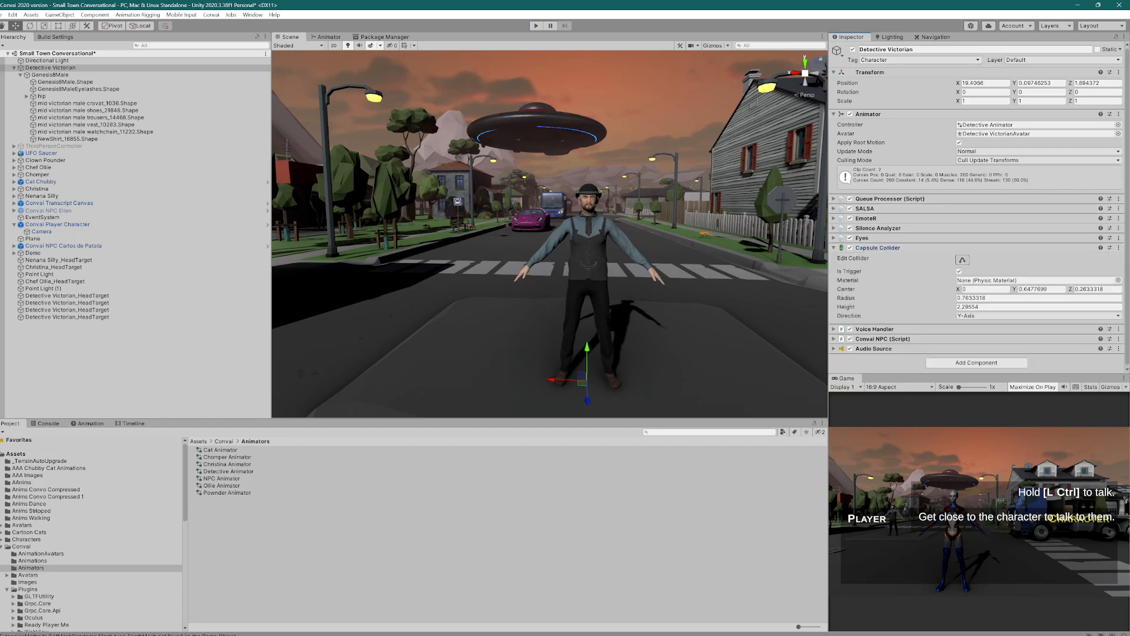
click(835, 247)
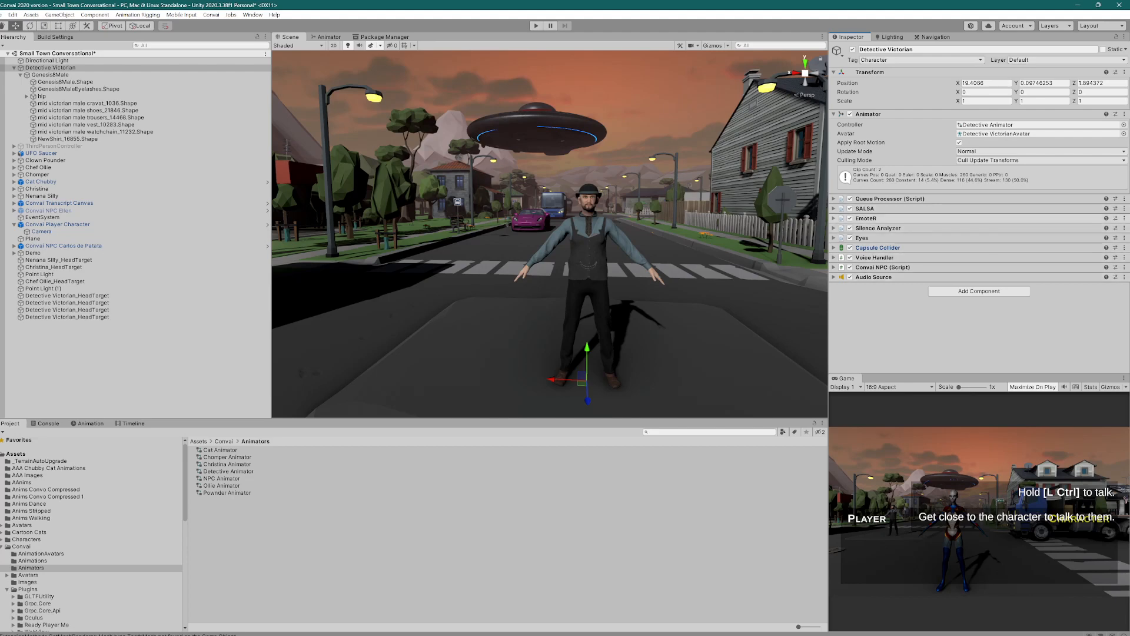
click(834, 208)
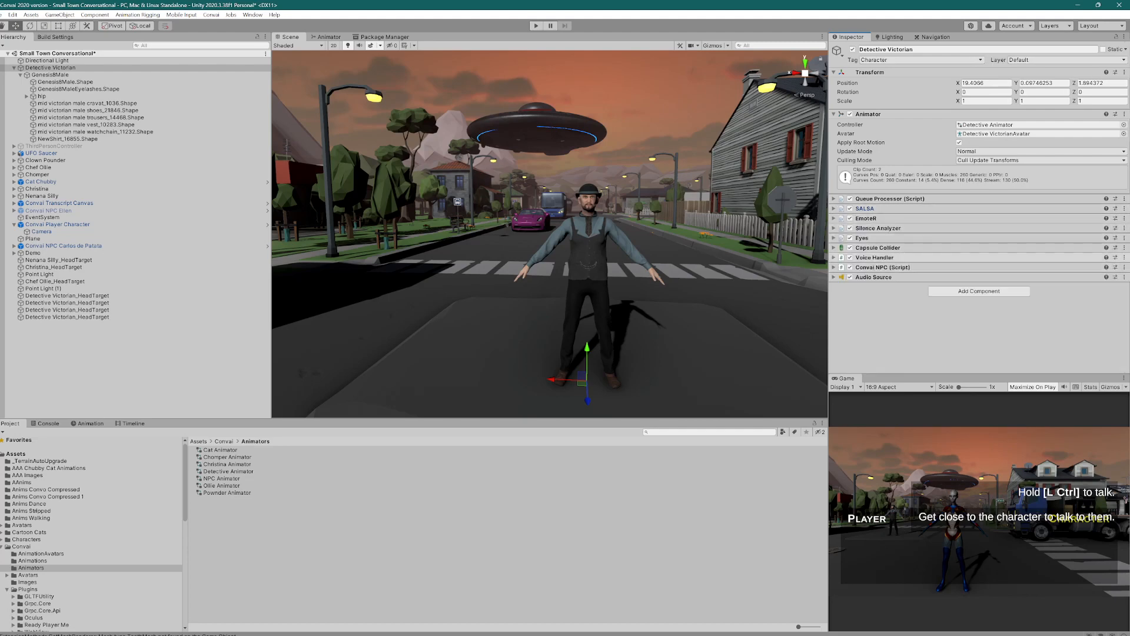
click(875, 257)
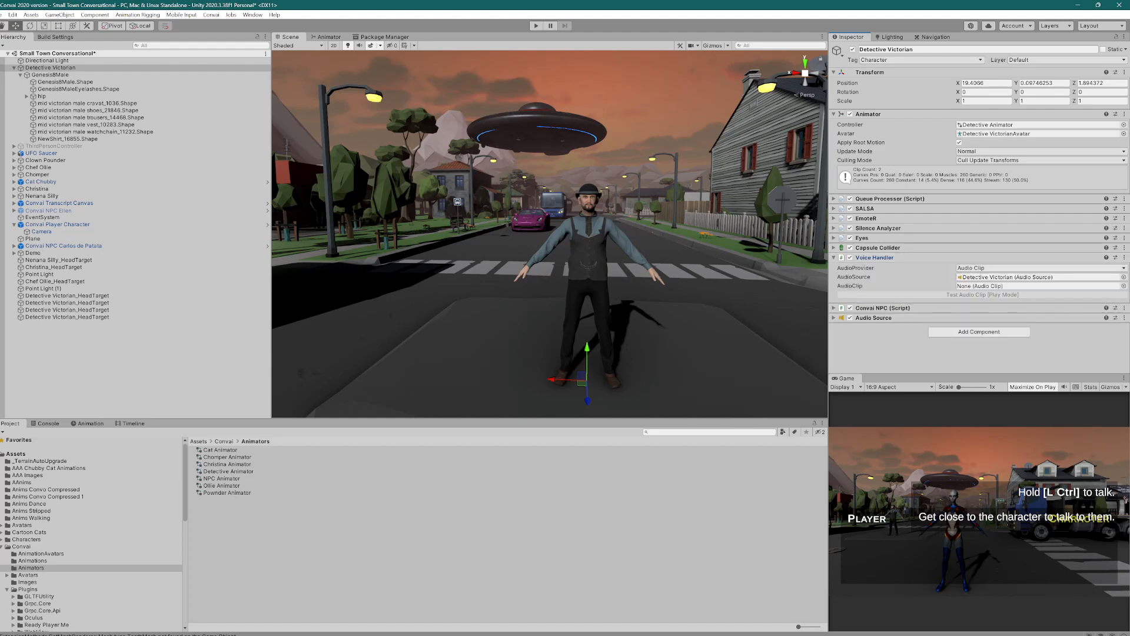
click(835, 257)
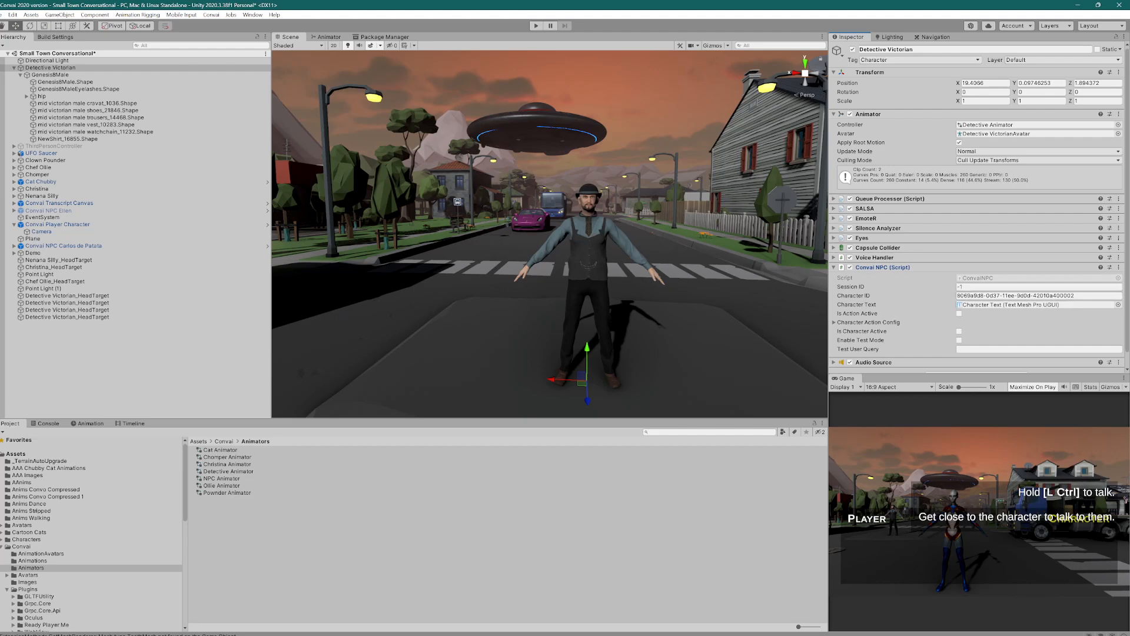
click(834, 248)
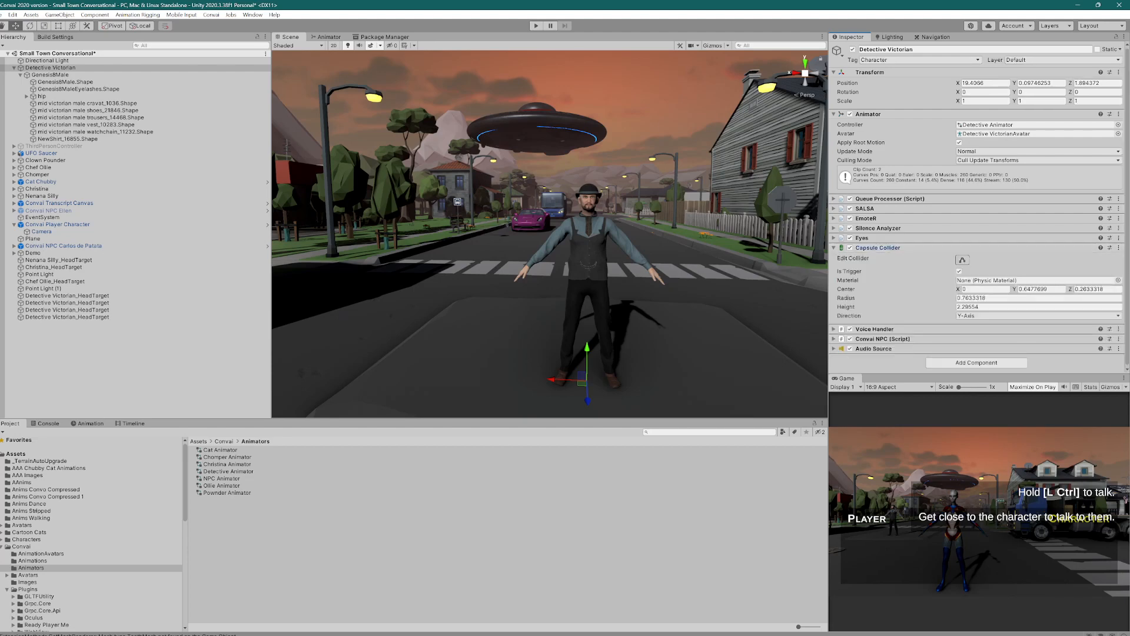